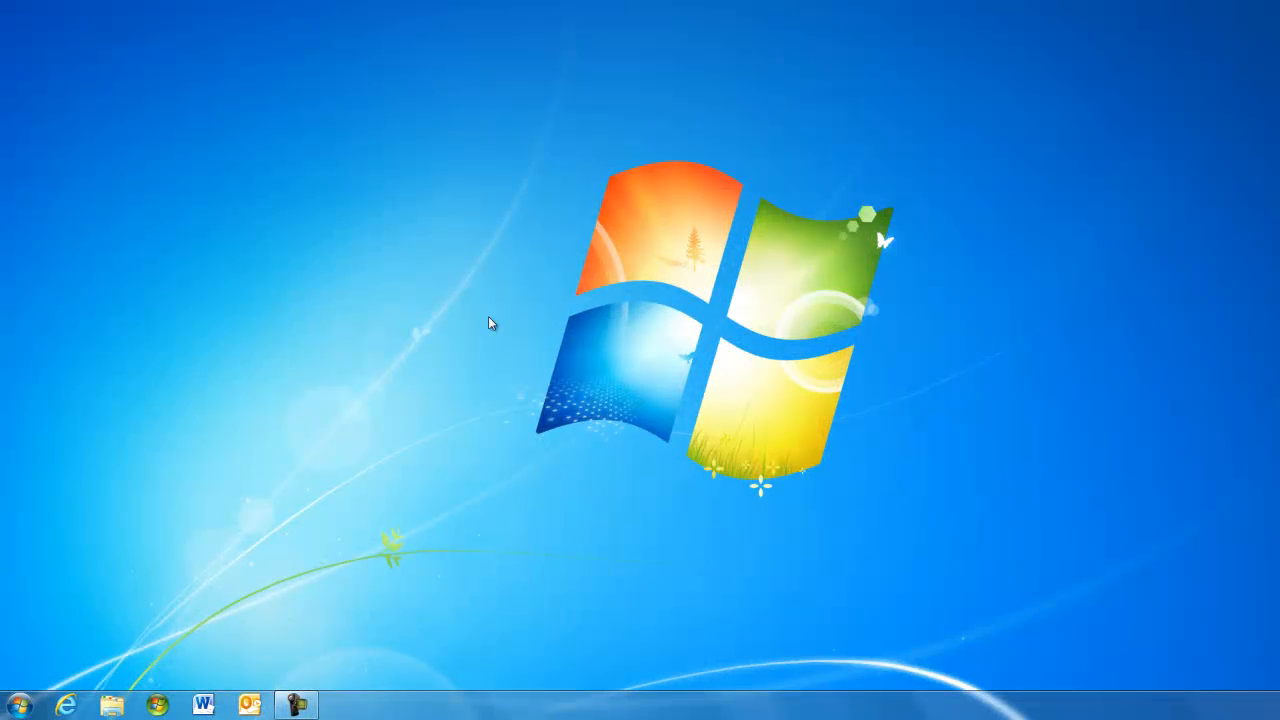
mouse_move(62, 679)
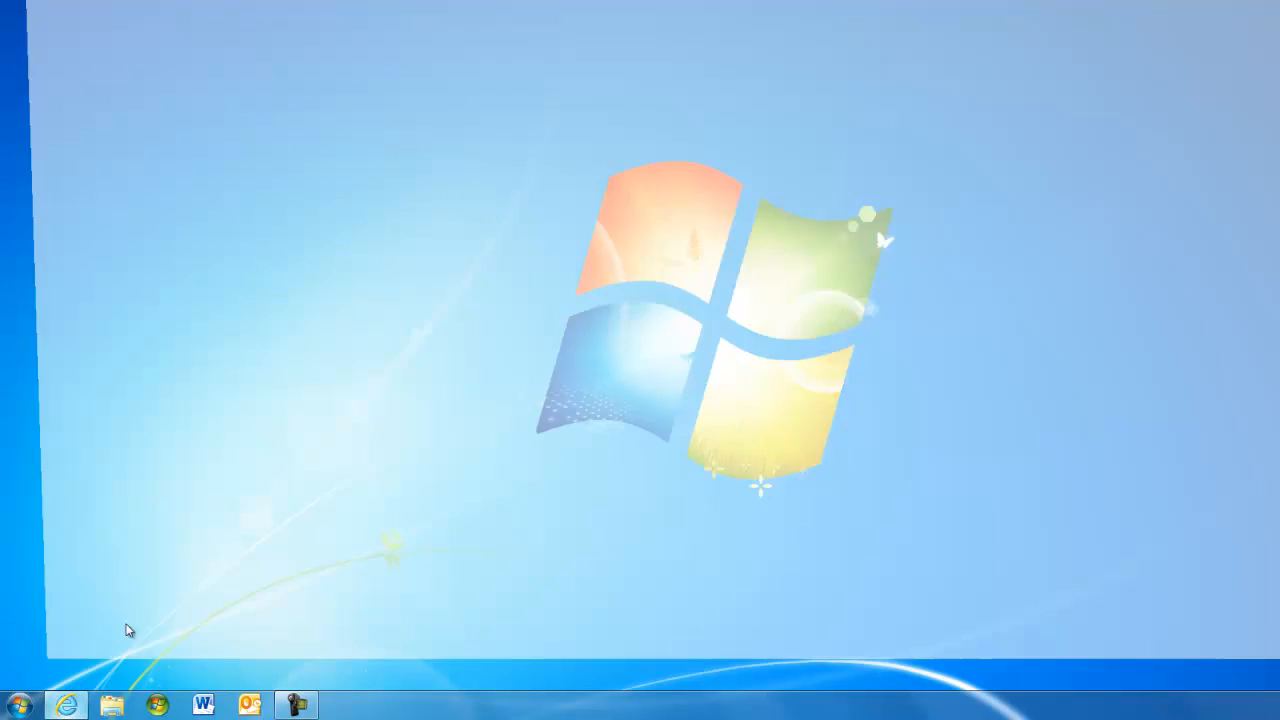
click(67, 705)
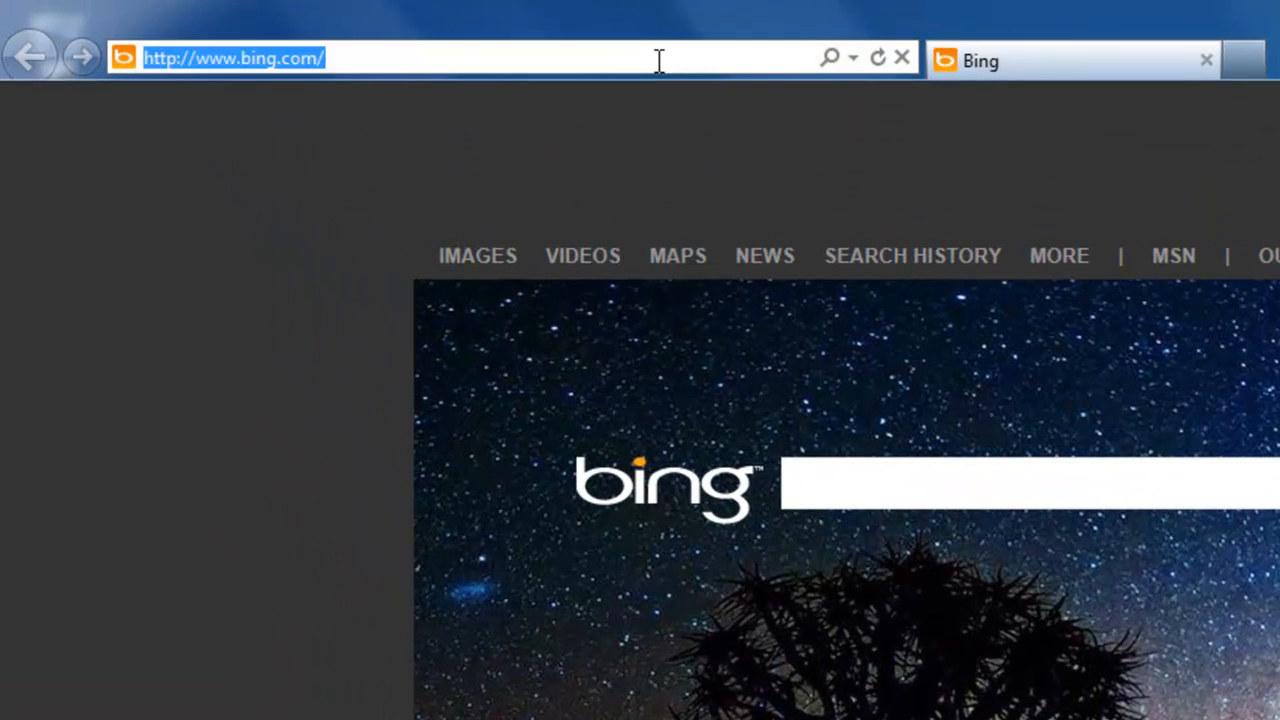
text(www.cetoncorp.com/)
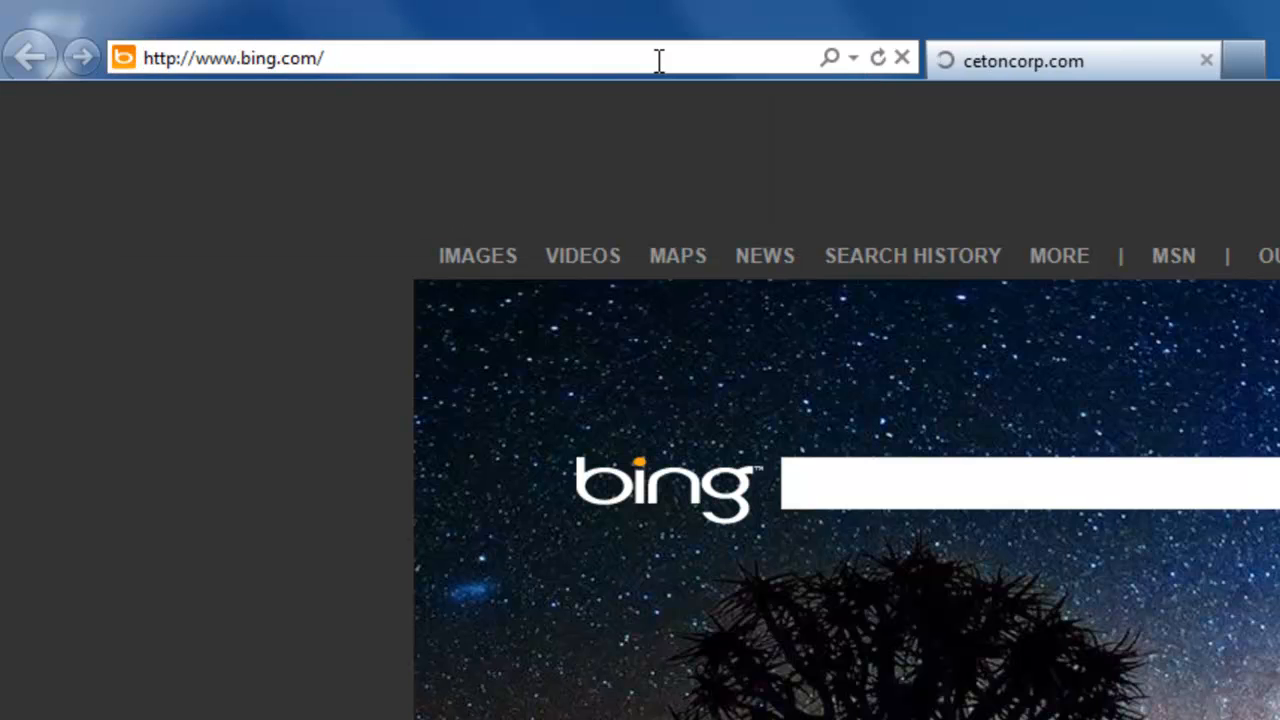
- Navigate Ceton support to the infiniTV Installation & Downloads page
click(1070, 60)
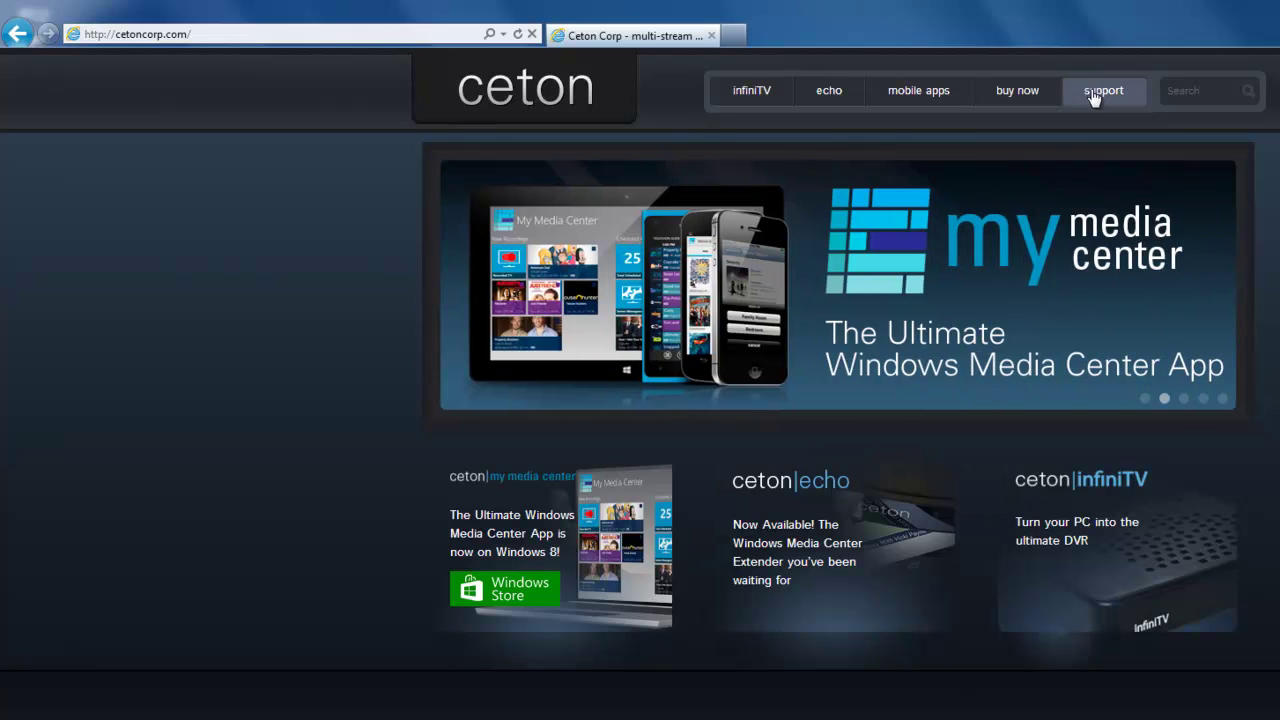
click(1104, 90)
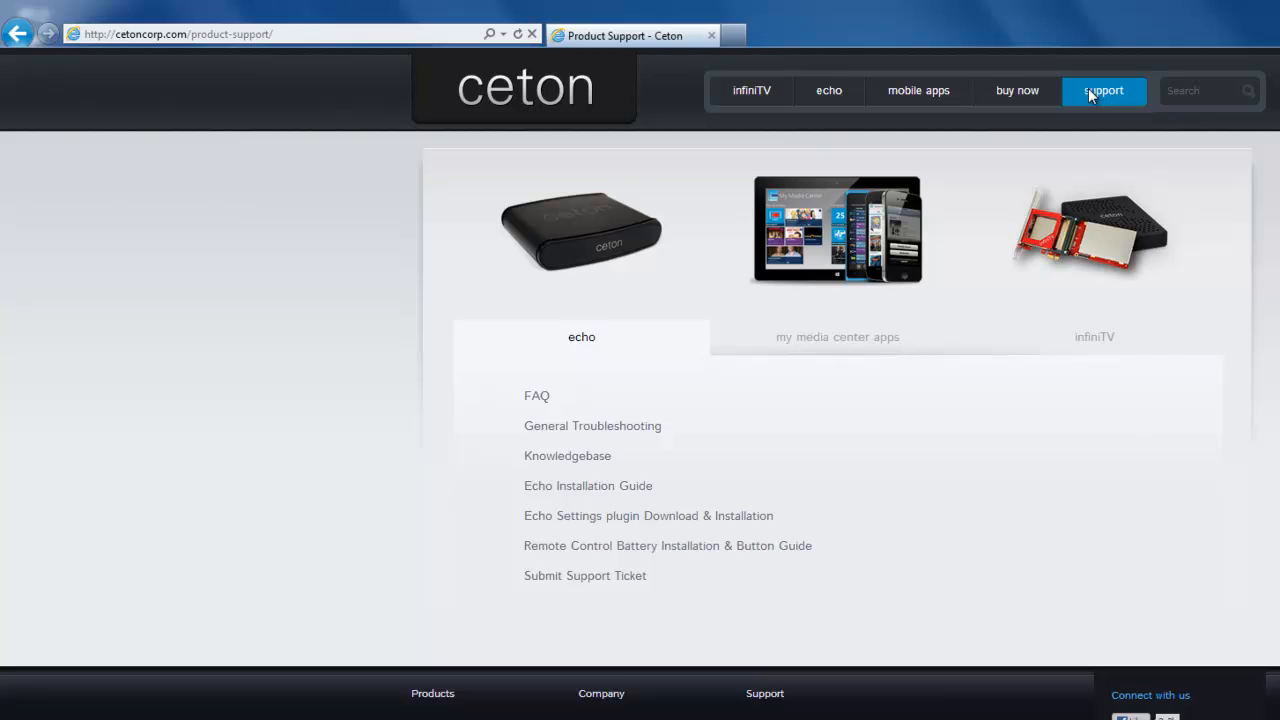
mouse_move(1090, 232)
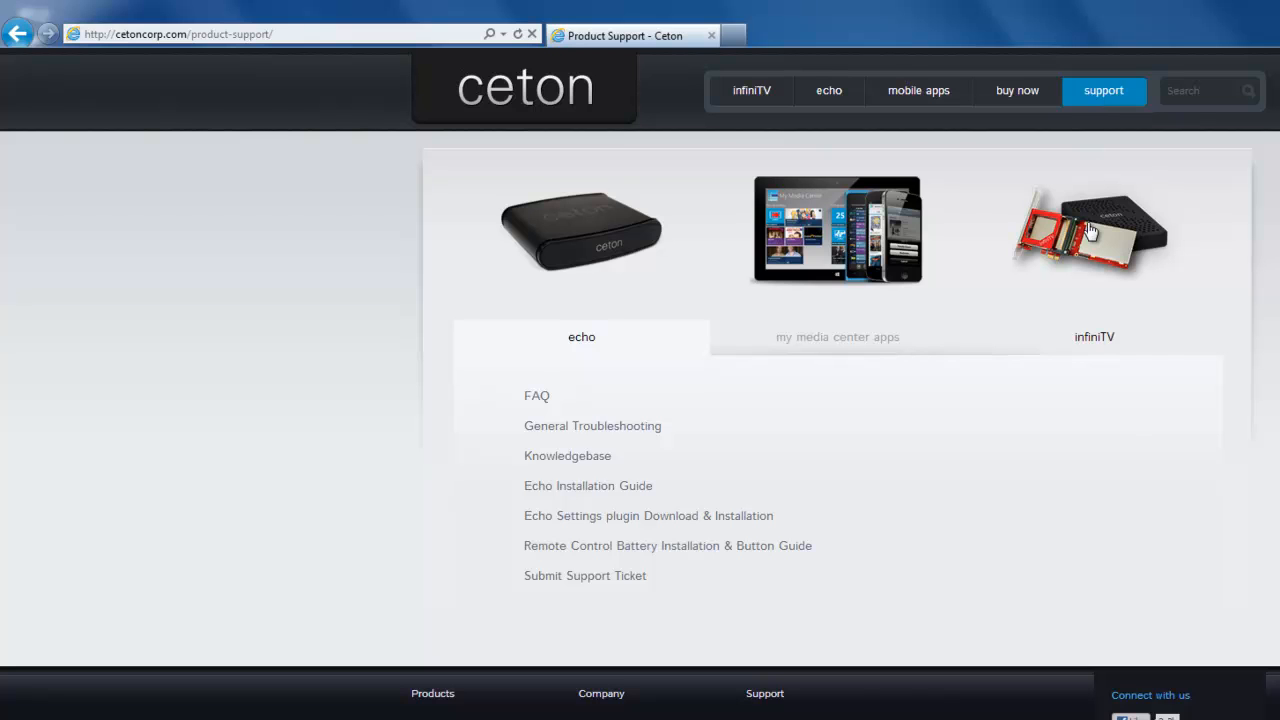
click(1093, 336)
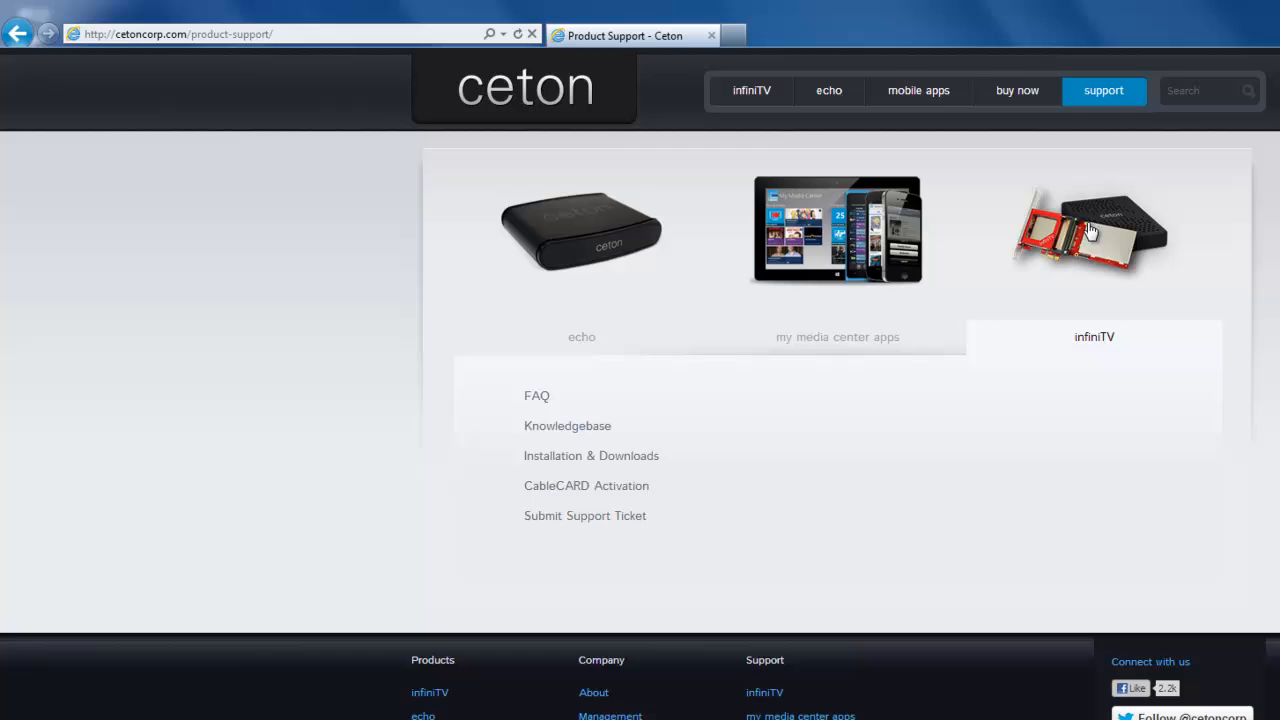
mouse_move(617, 455)
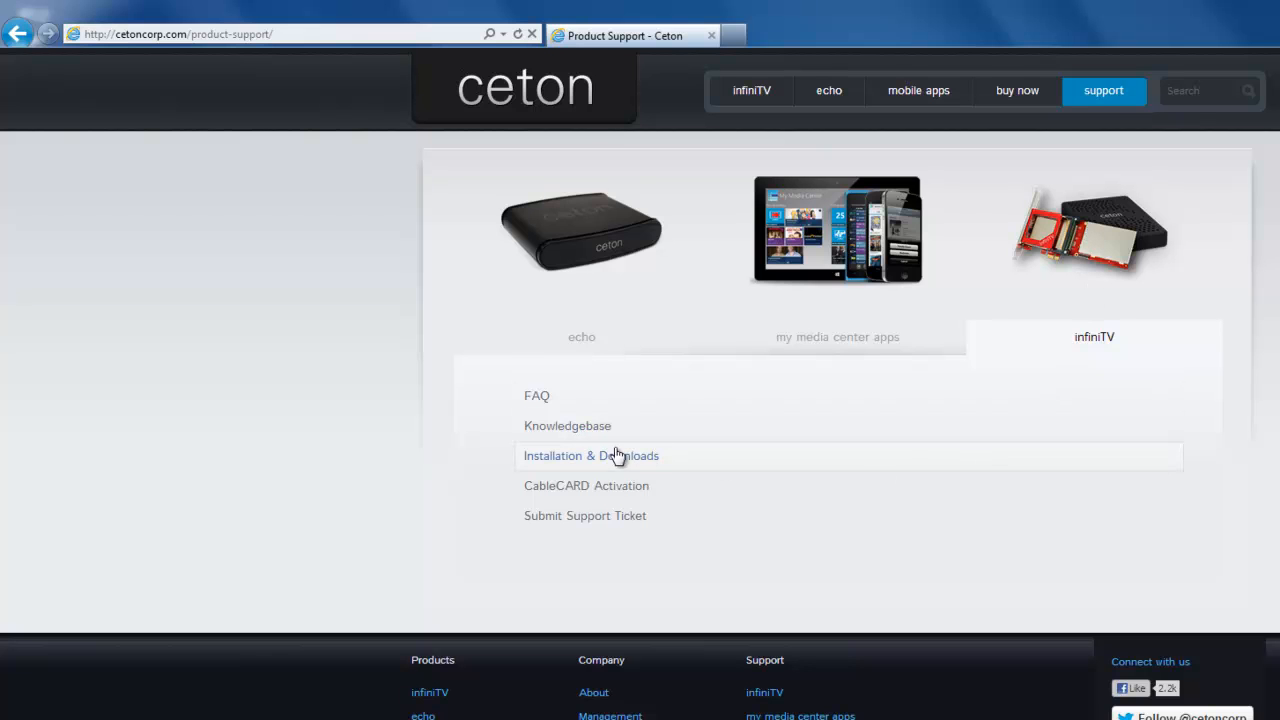
click(591, 455)
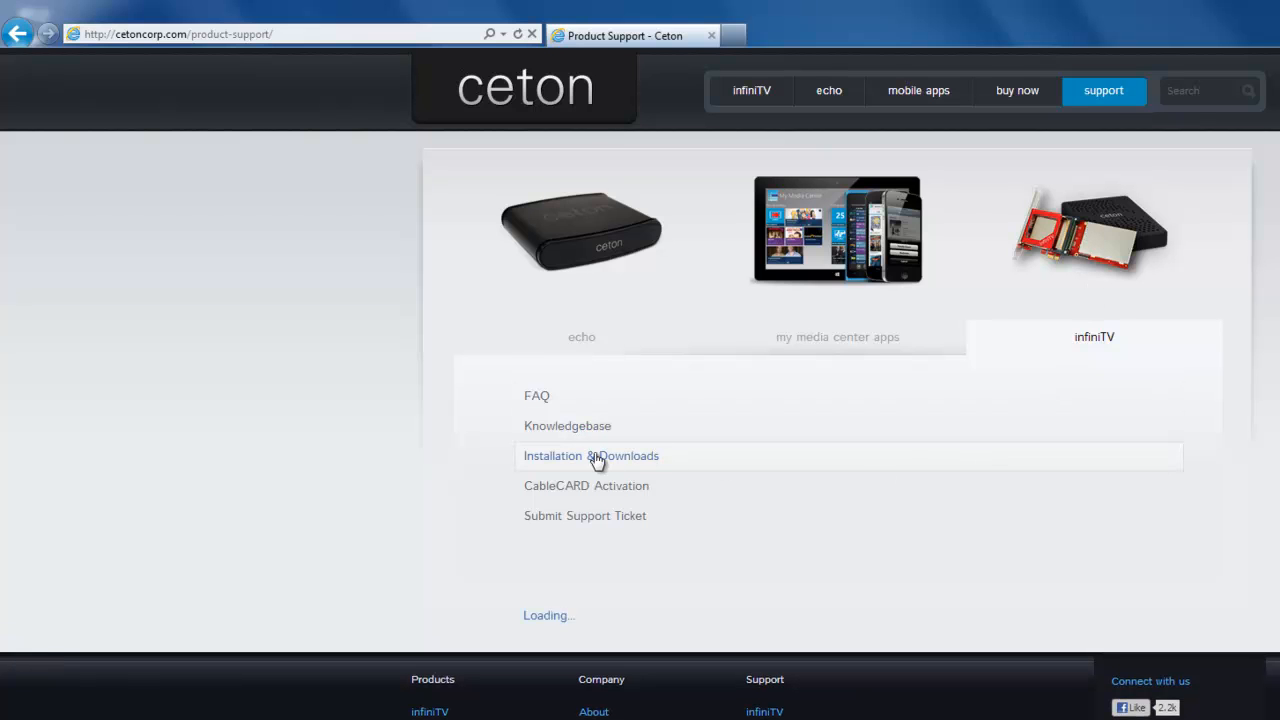
click(591, 456)
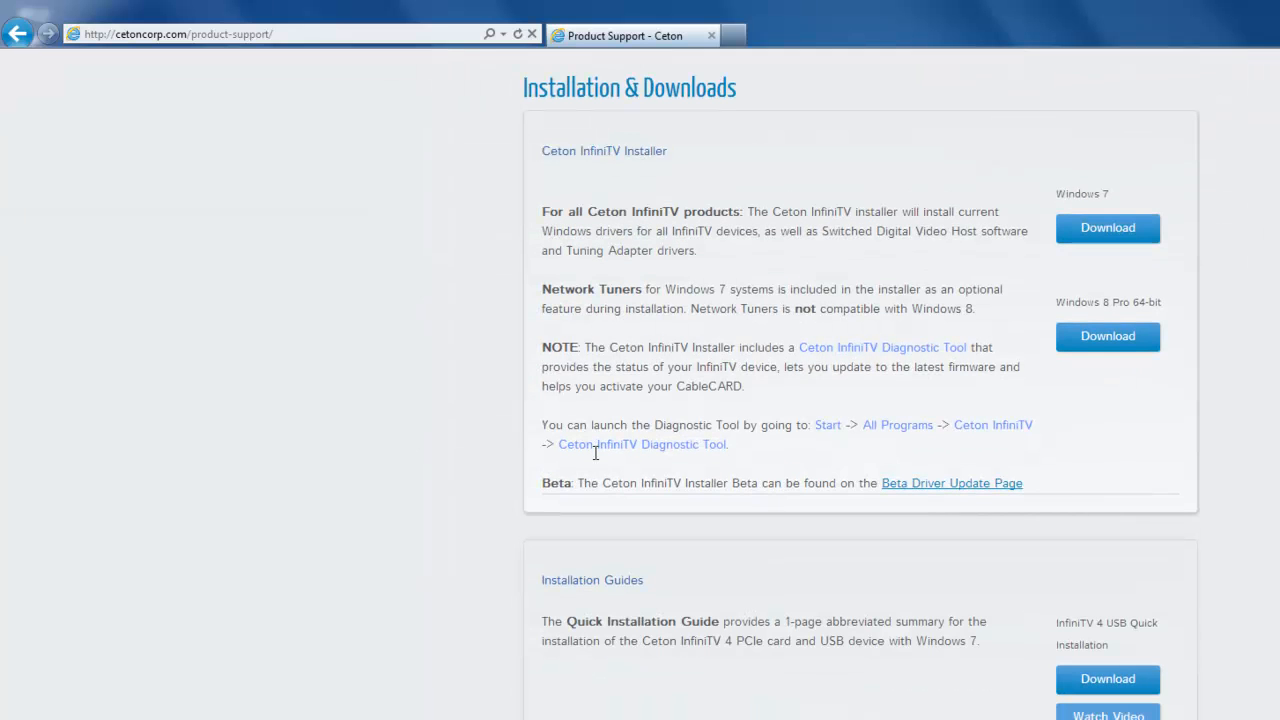
mouse_move(1218, 169)
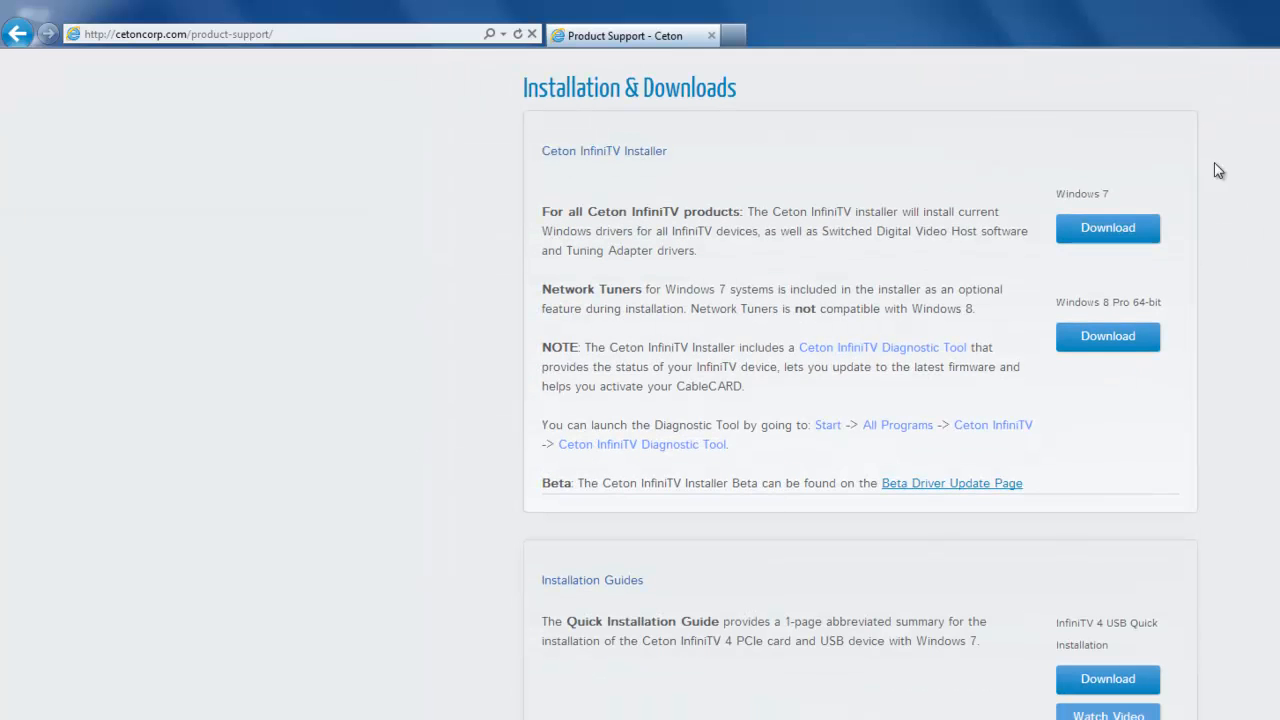
mouse_move(1170, 310)
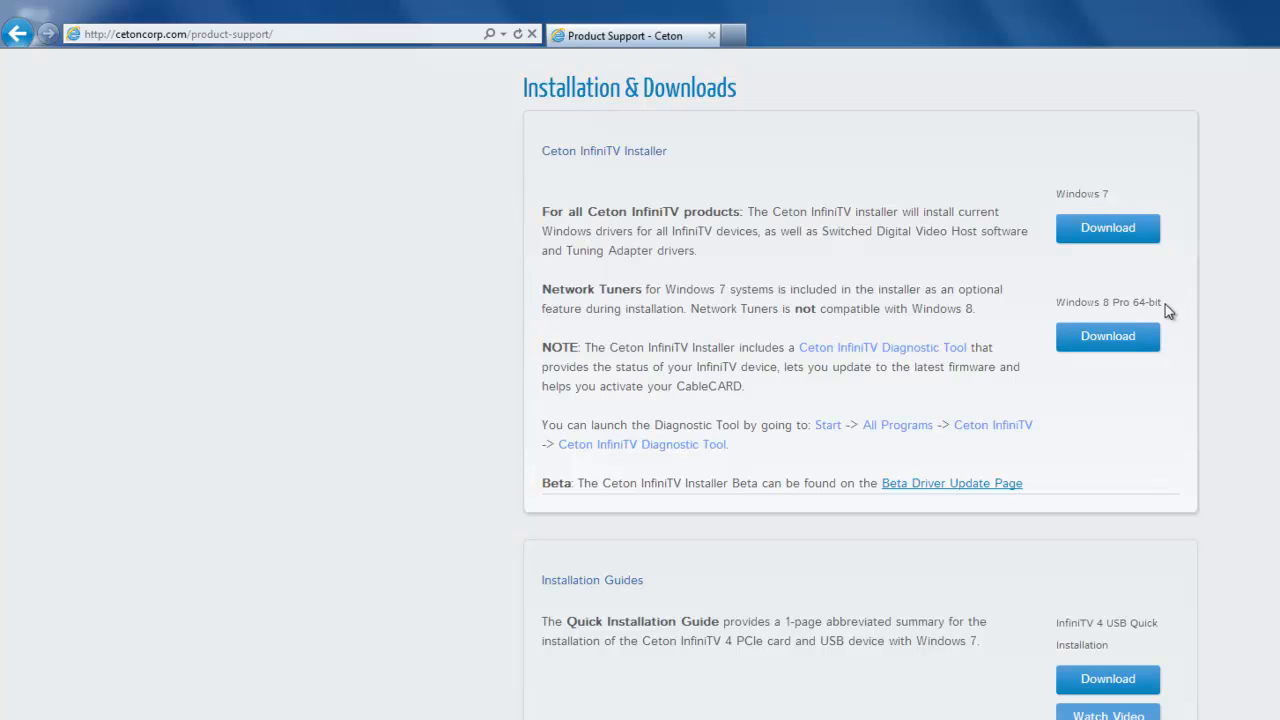
mouse_move(1155, 213)
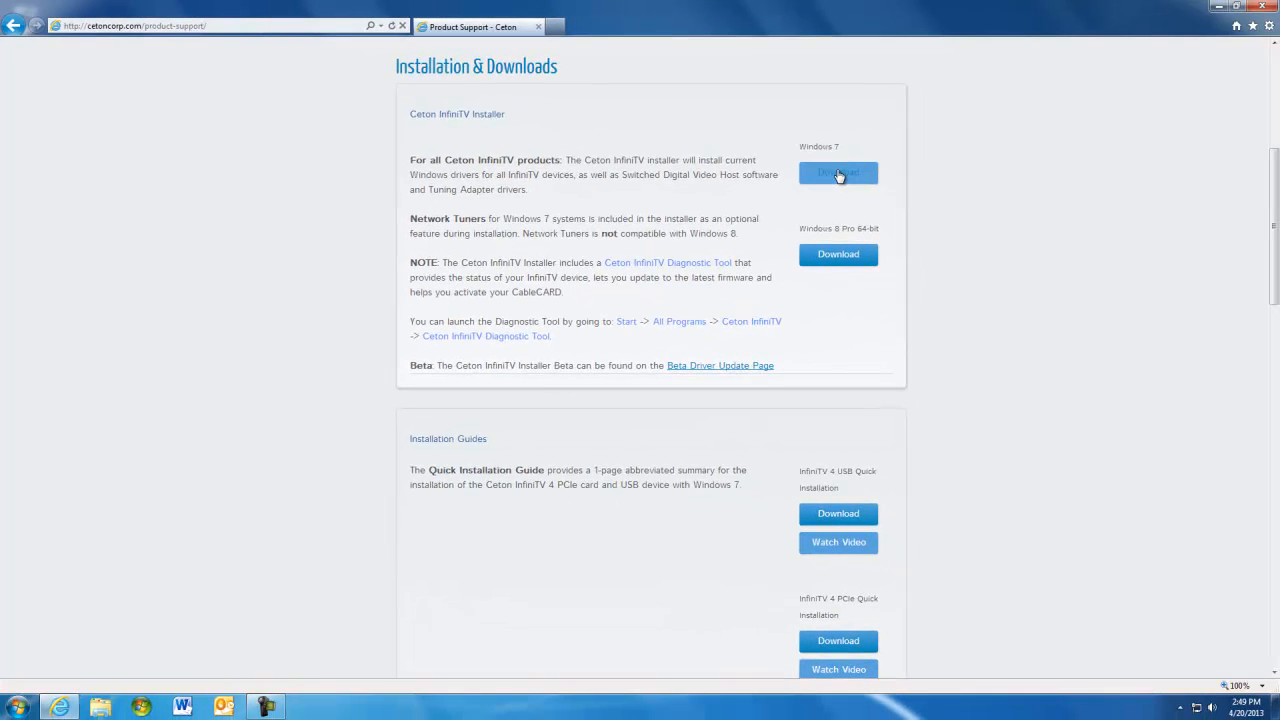
- Download the Windows 7 InfiniTV installer and run it from the download bar
click(838, 172)
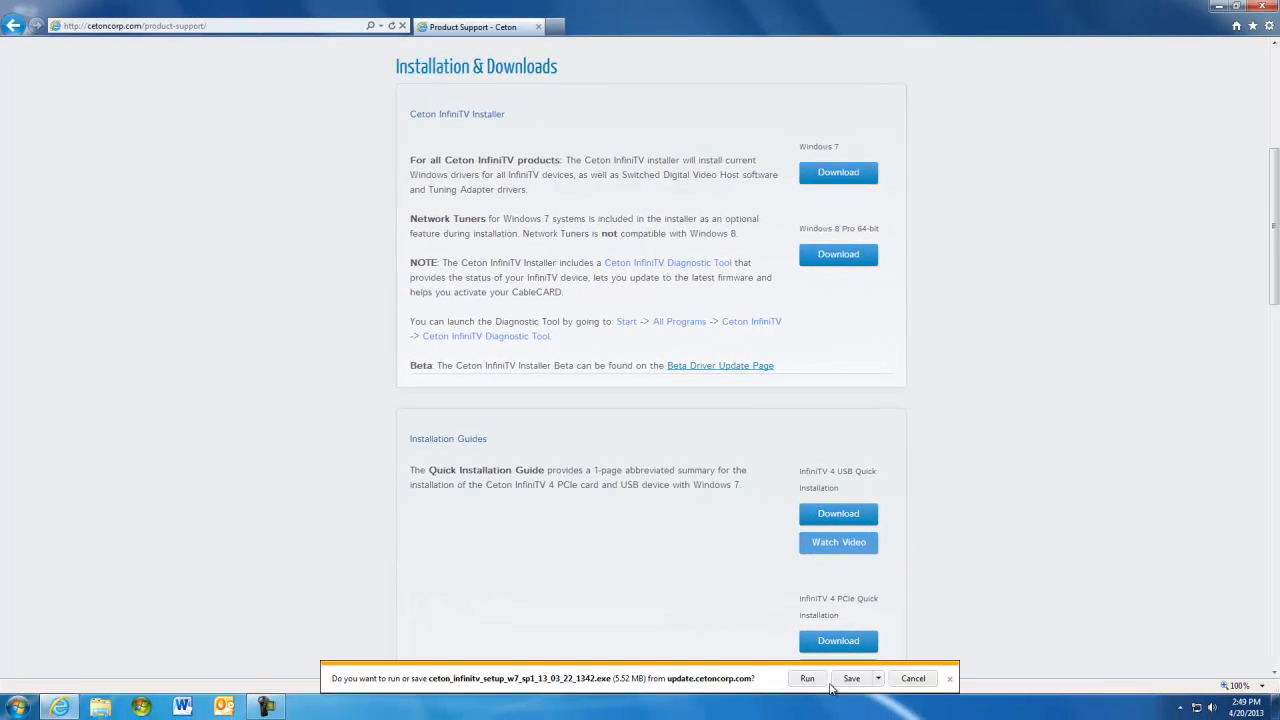
click(807, 678)
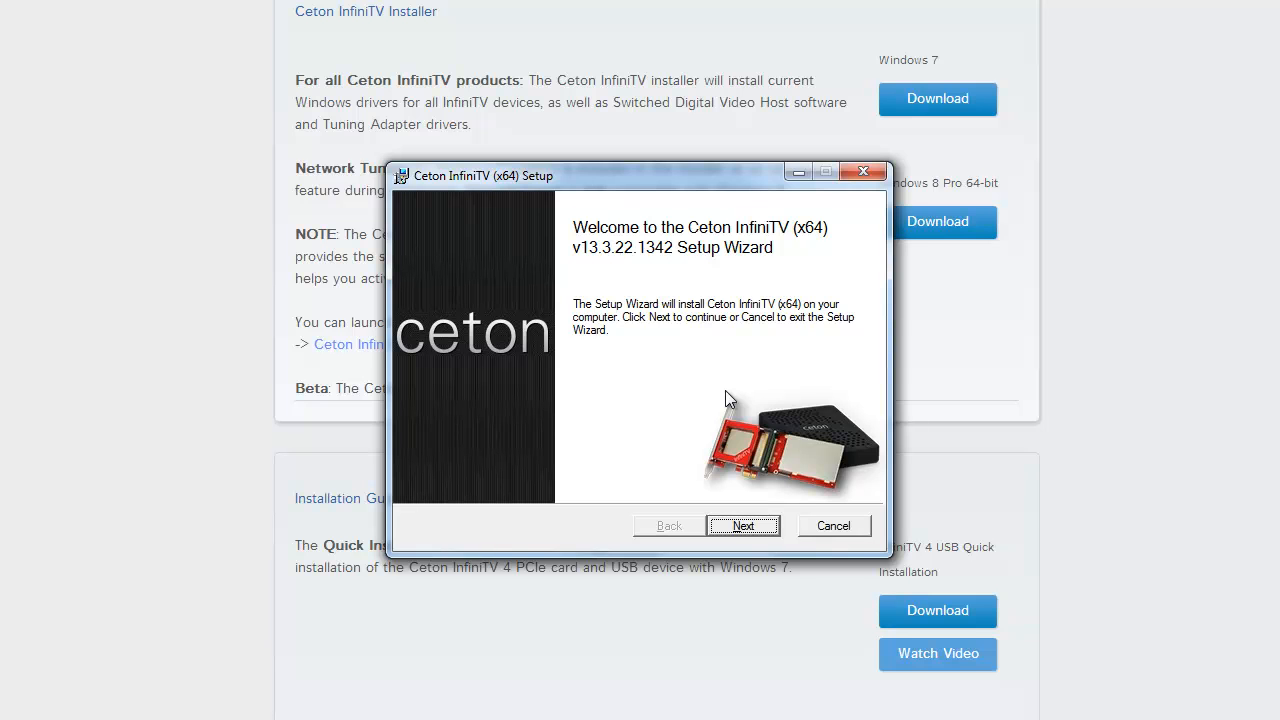
mouse_move(753, 503)
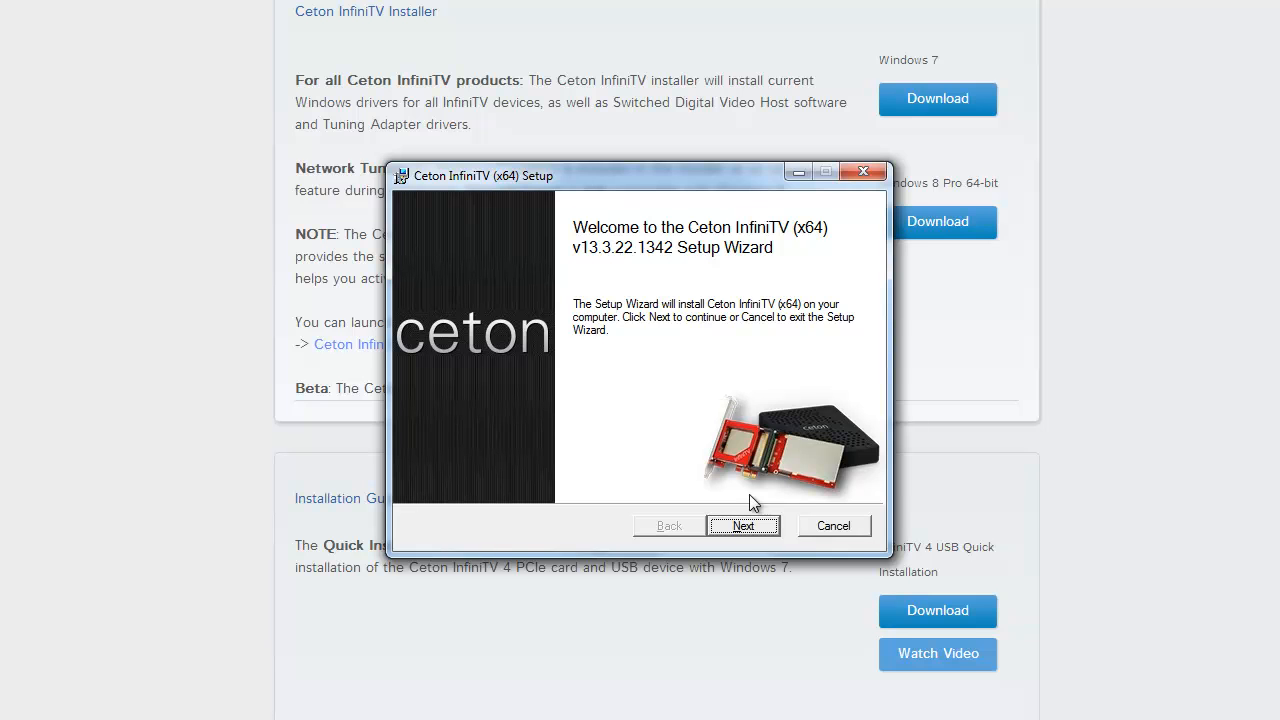
- Install Ceton InfiniTV (x64) with the default feature selection
click(743, 525)
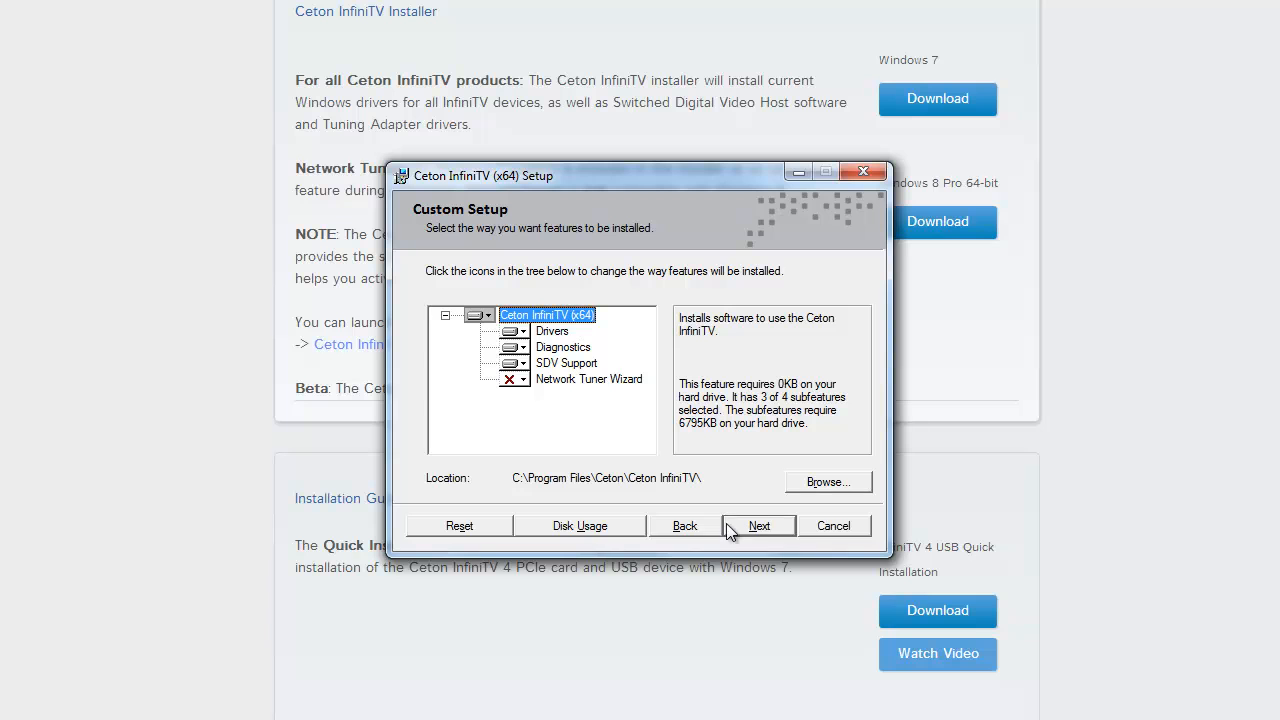
mouse_move(517, 397)
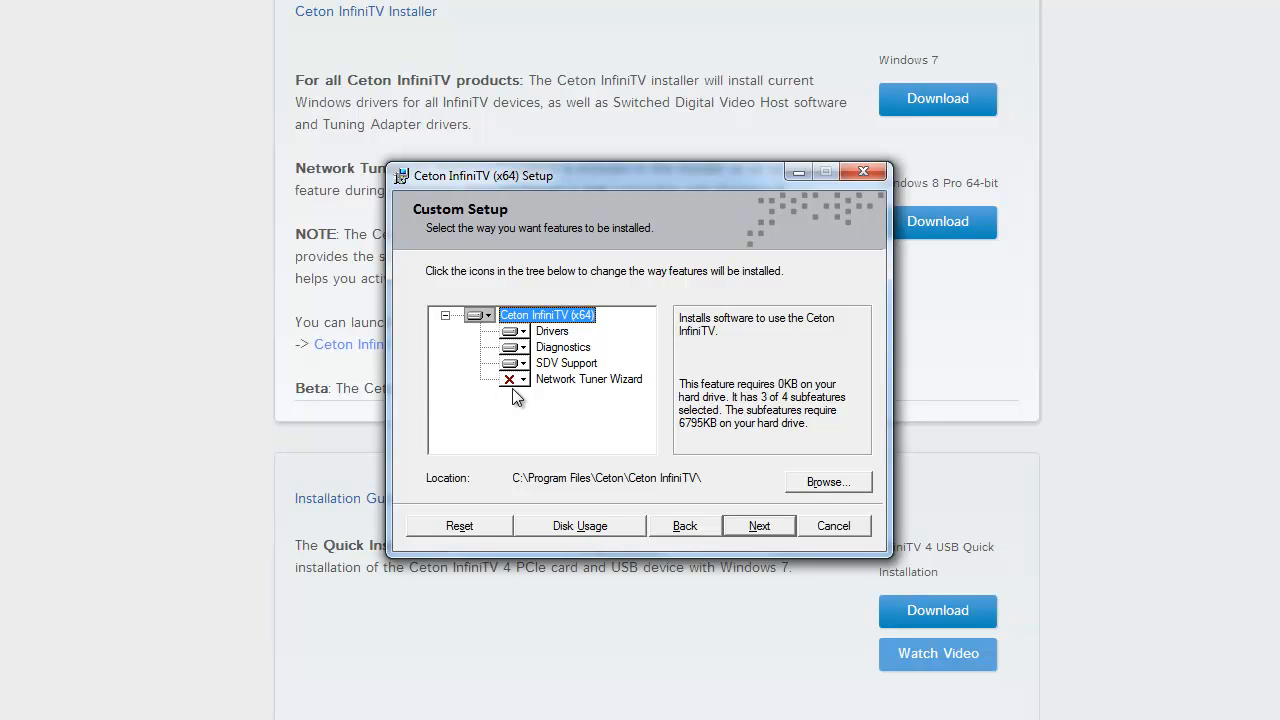
mouse_move(748, 528)
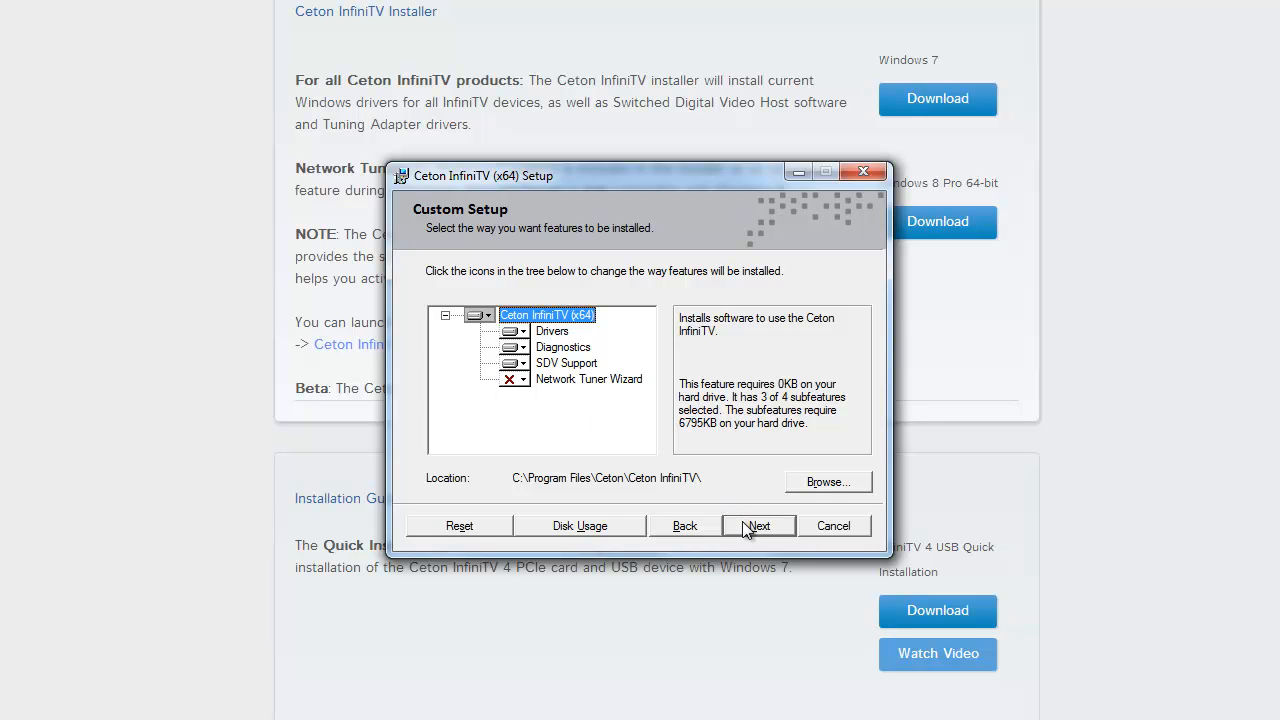
click(758, 525)
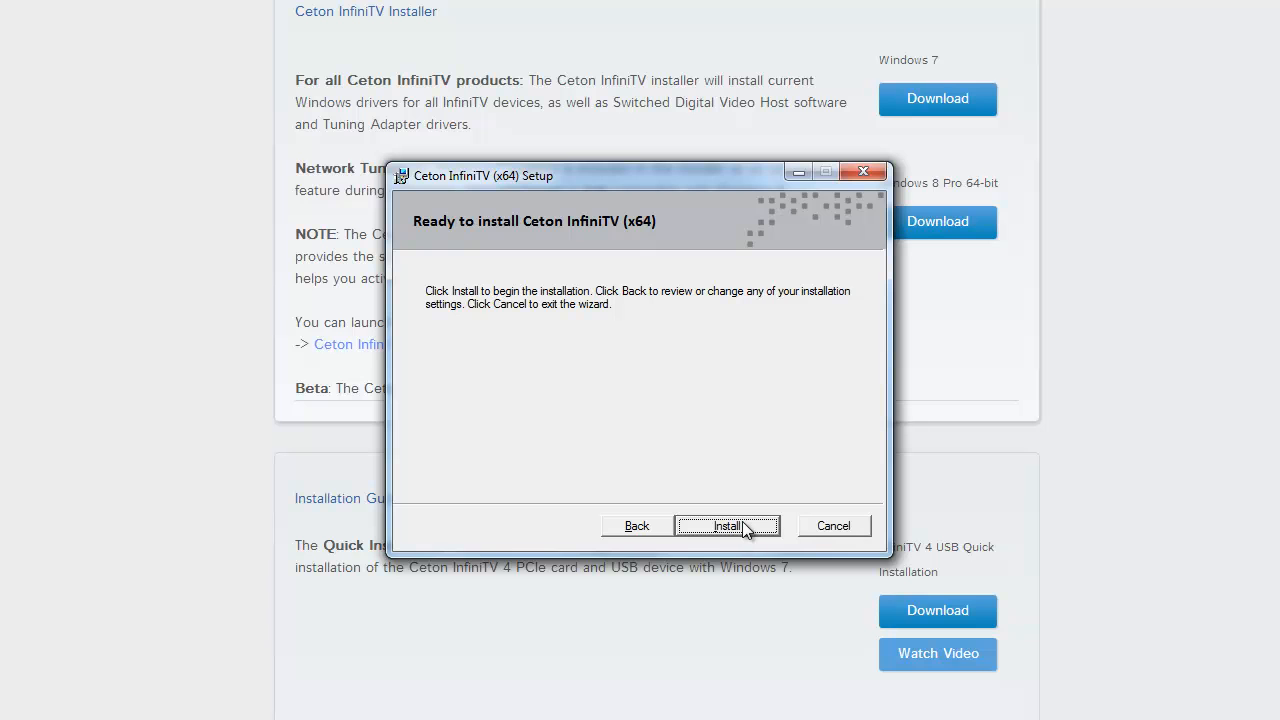
click(727, 525)
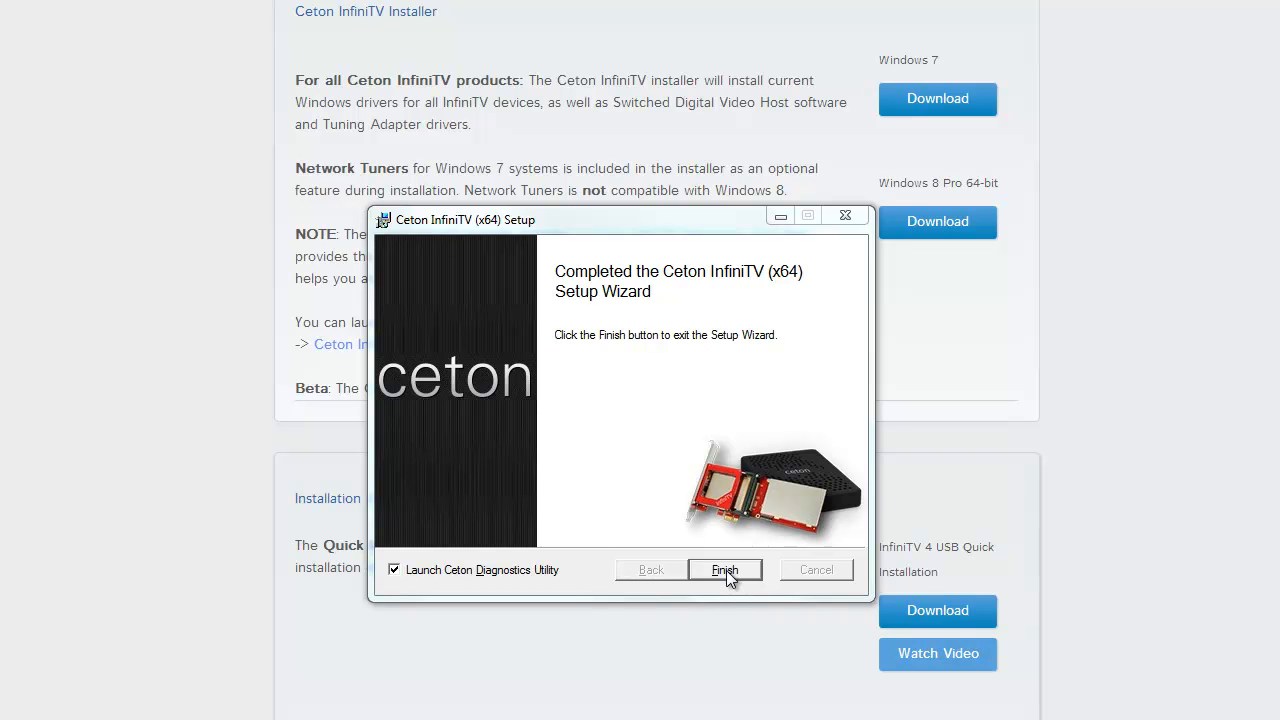
mouse_move(624, 585)
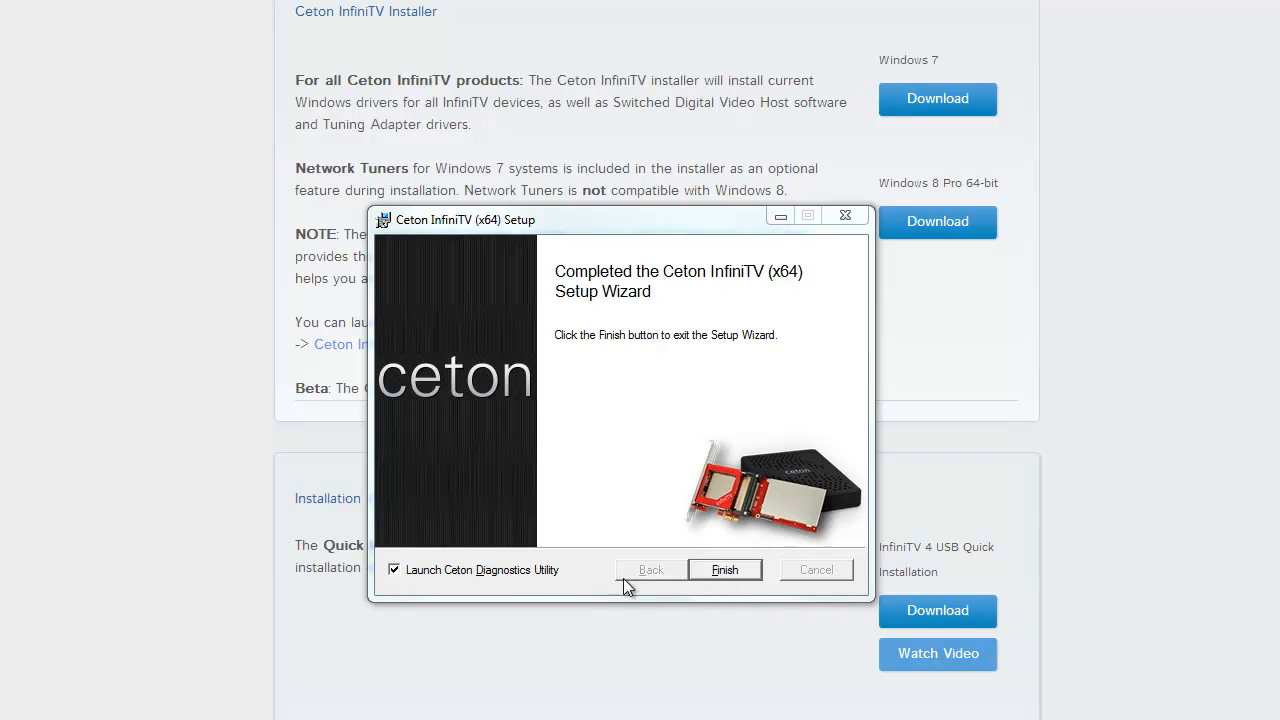
- Finish the setup wizard without launching the Ceton Diagnostics Utility
click(394, 569)
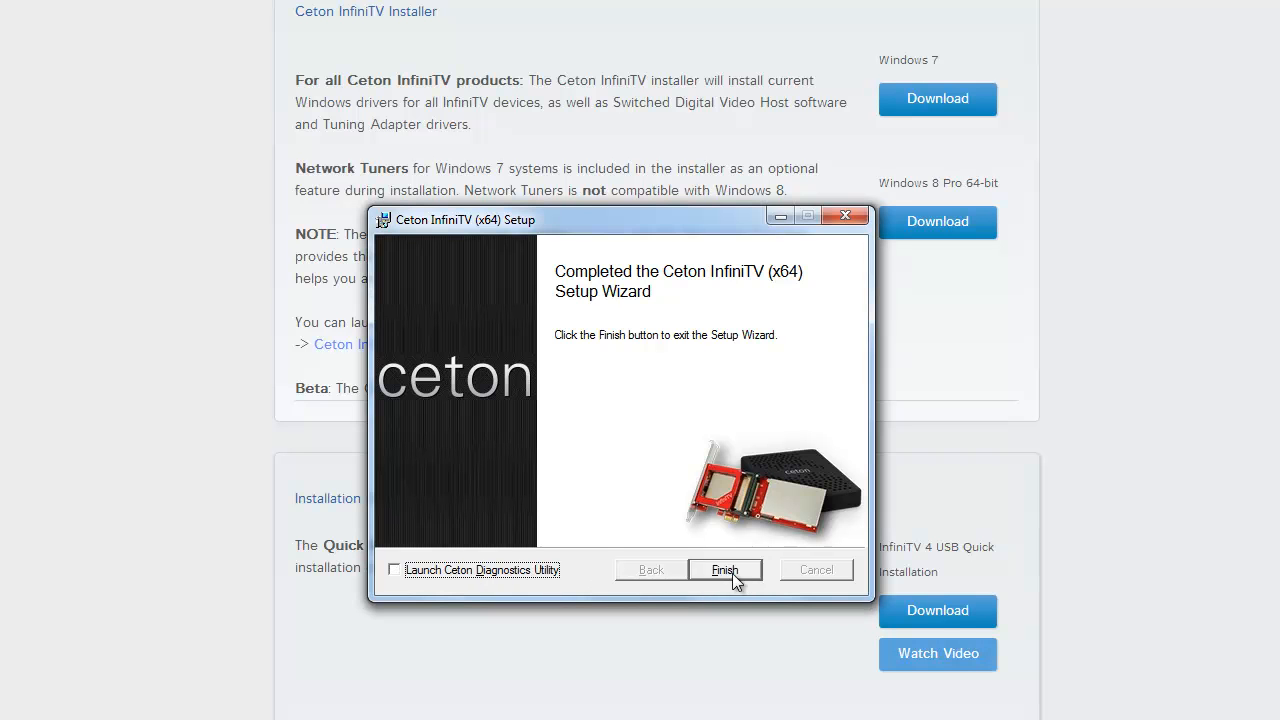
click(724, 569)
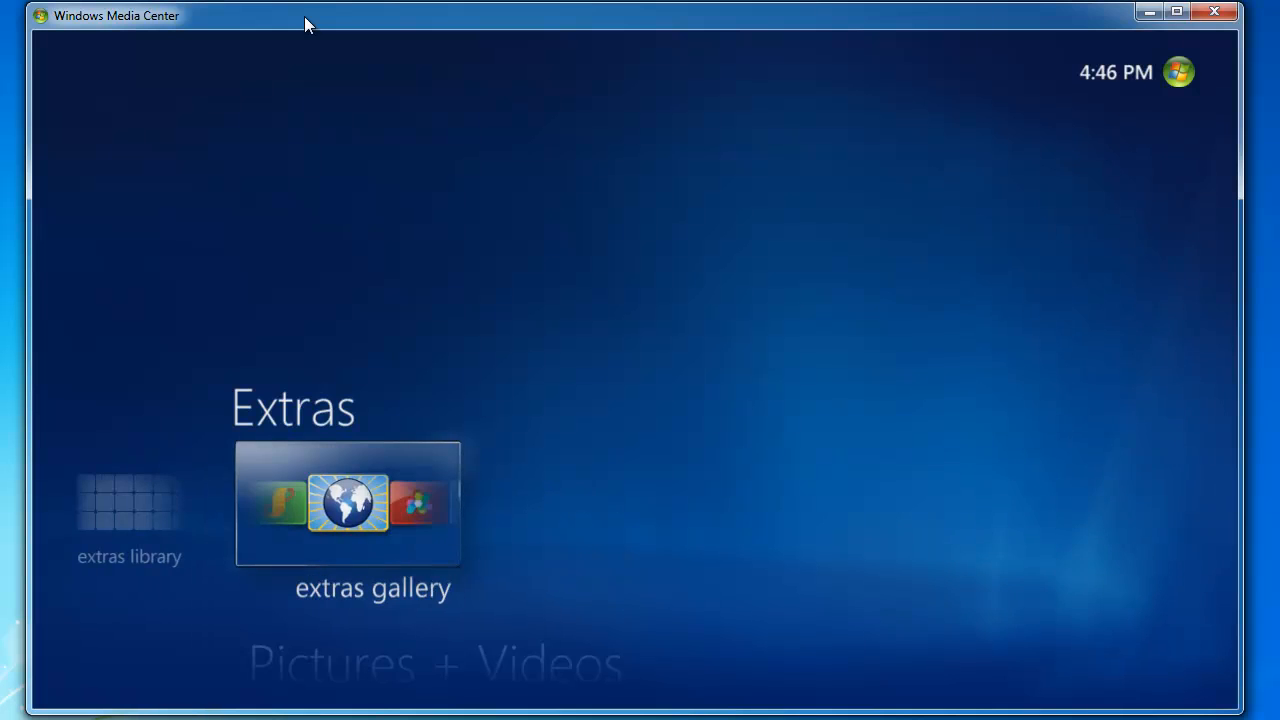
- Launch the Digital Cable Advisor from the extras gallery showcase
click(347, 504)
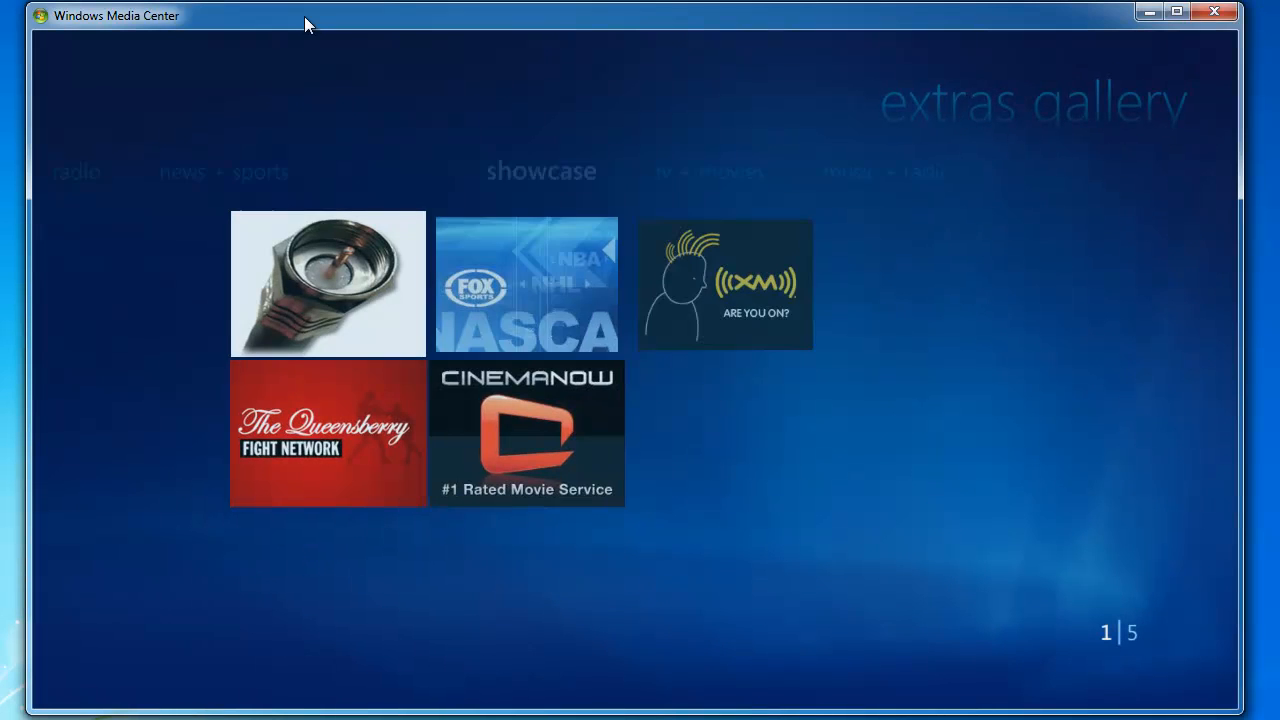
click(328, 283)
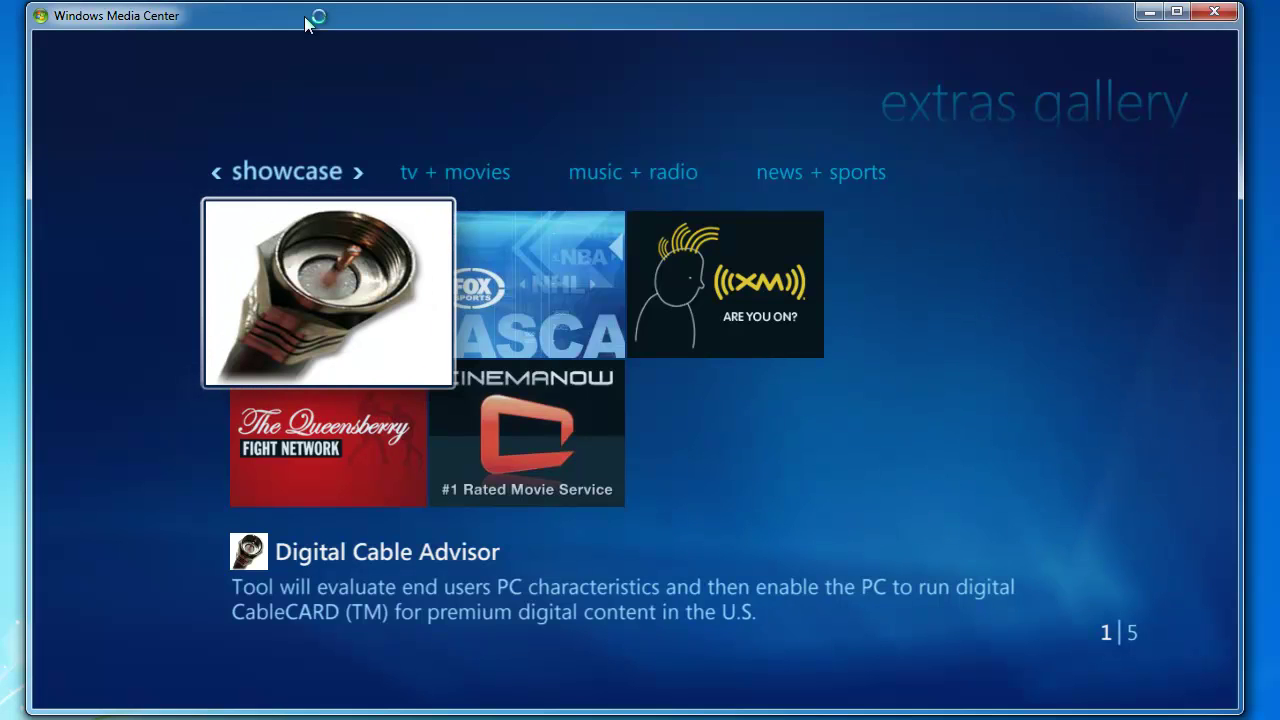
click(328, 293)
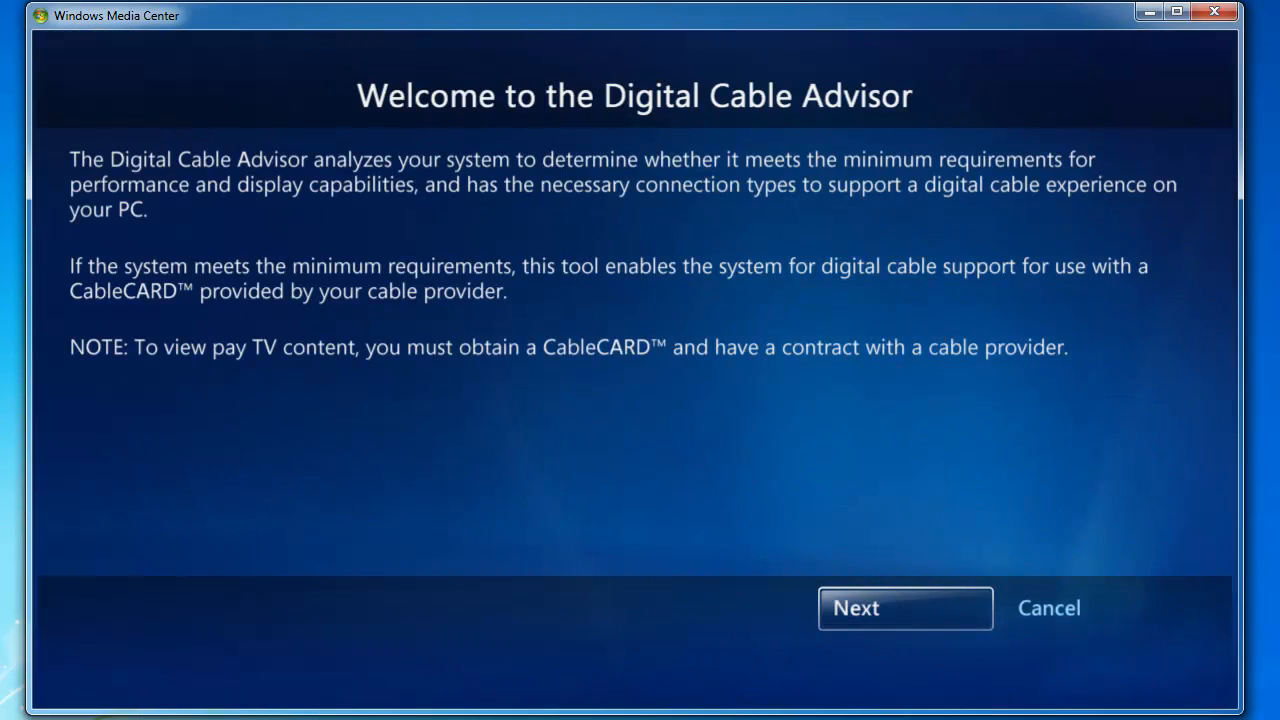
mouse_move(865, 705)
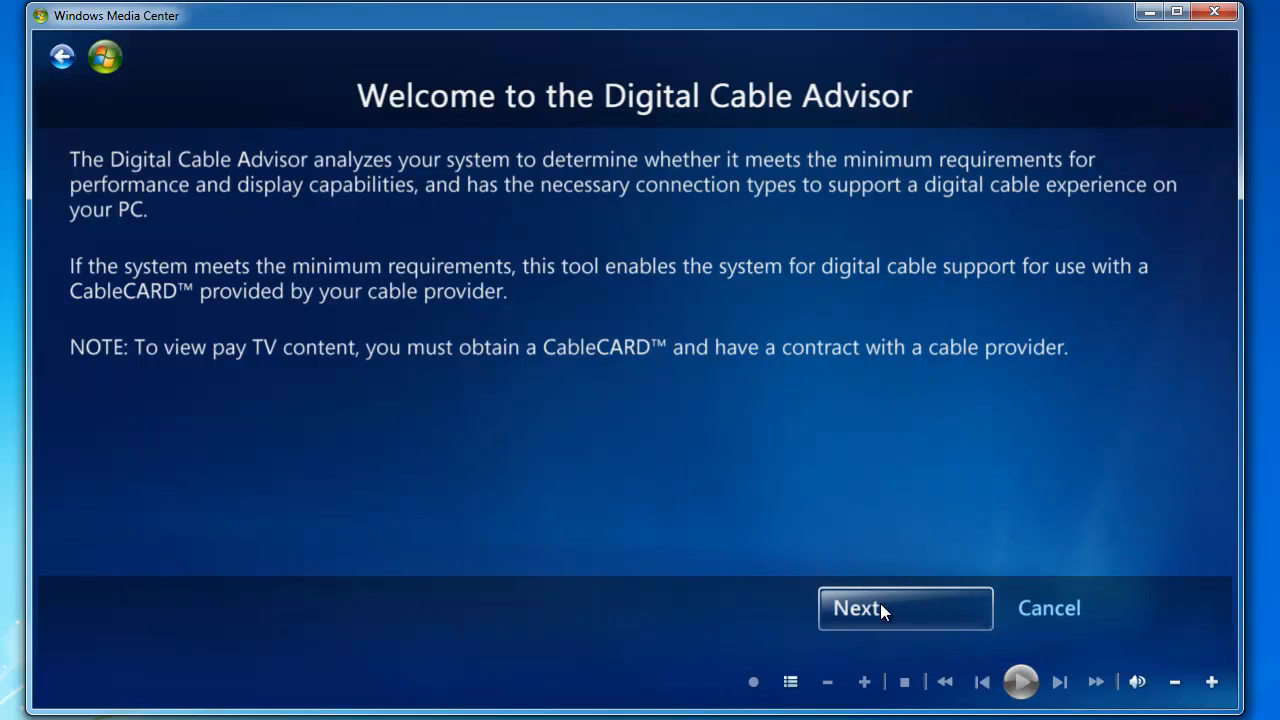
- Accept the Digital Cable Advisor Terms of Service and continue to Analyze System
click(903, 608)
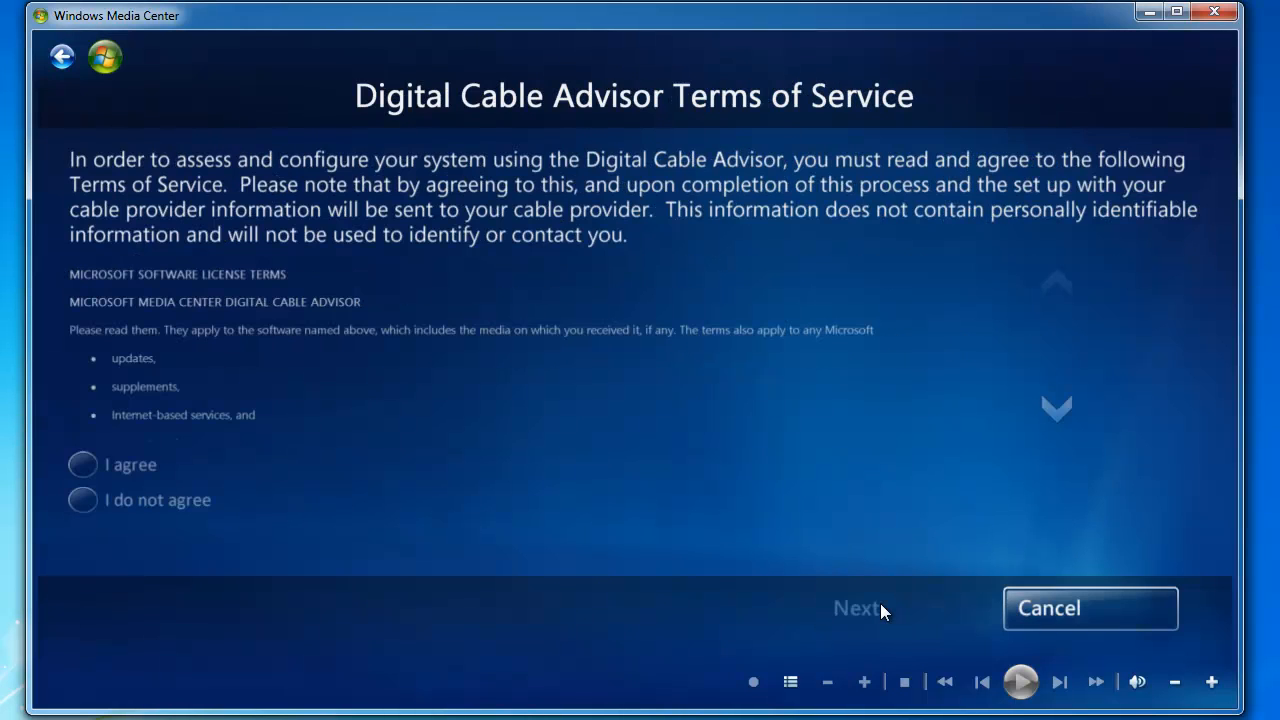
mouse_move(825, 615)
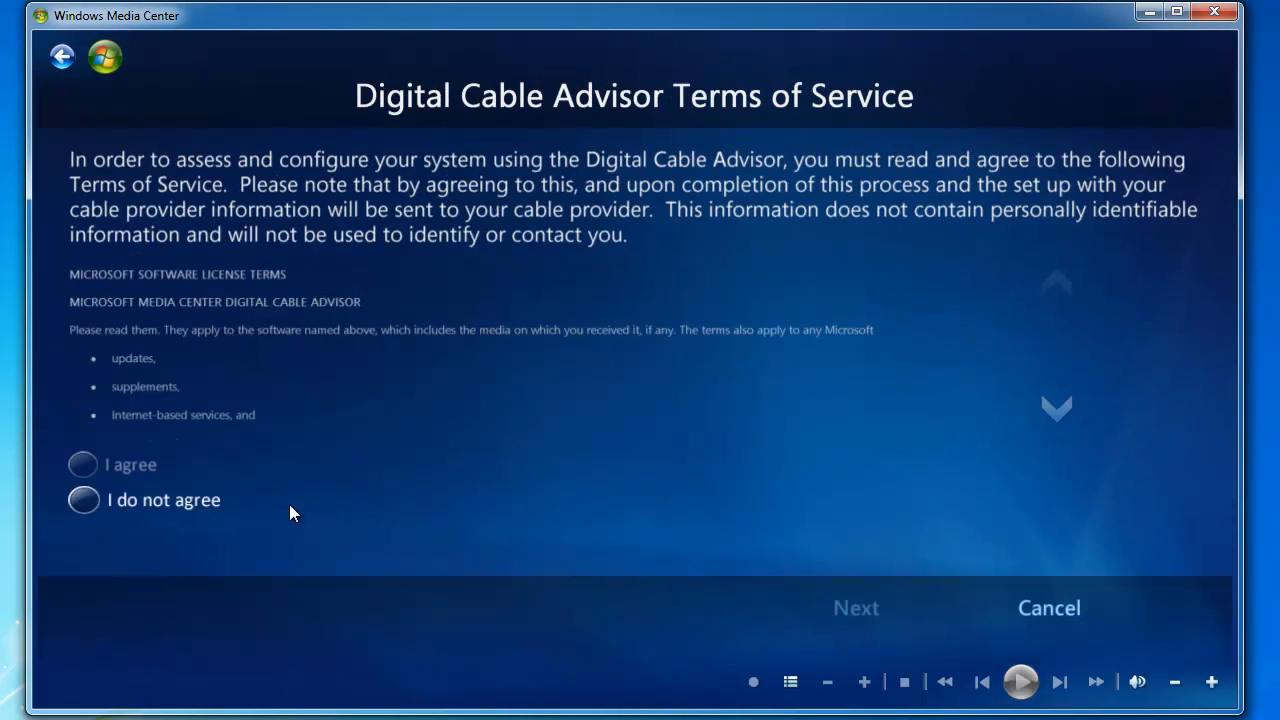
click(82, 464)
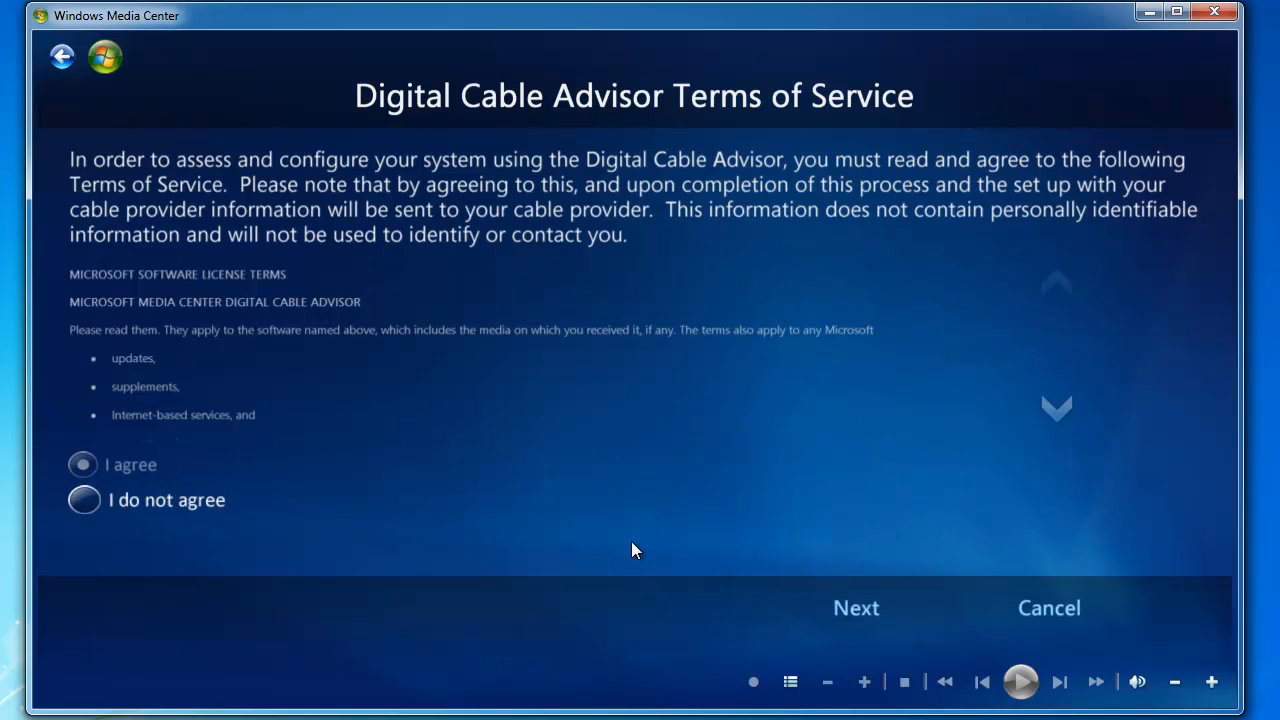
click(855, 607)
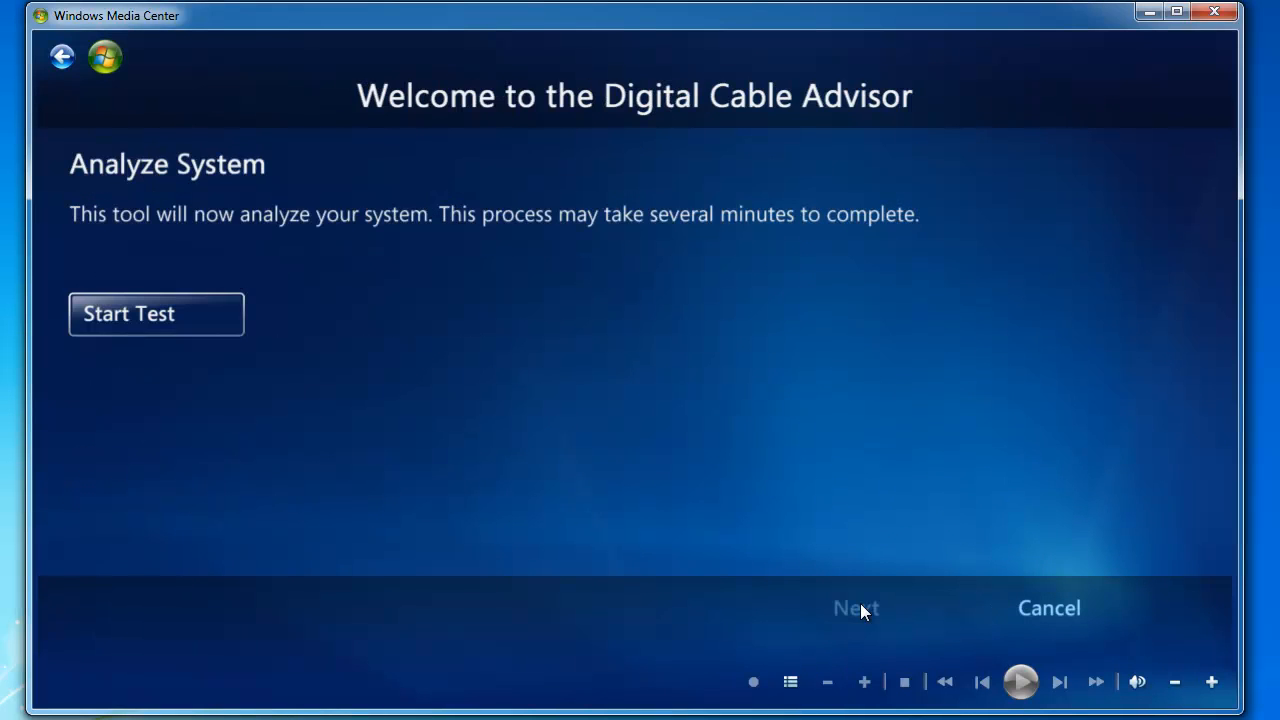
mouse_move(462, 476)
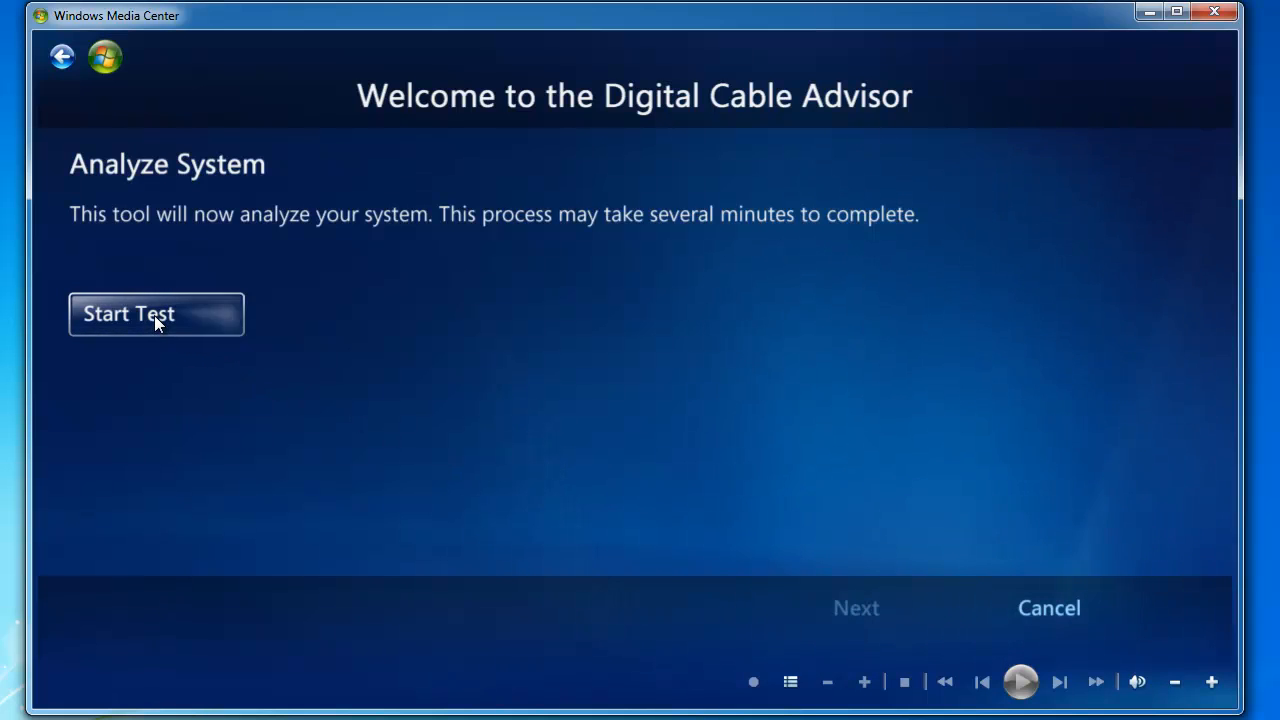
- Run the system analysis test and continue once requirements are confirmed met
click(156, 314)
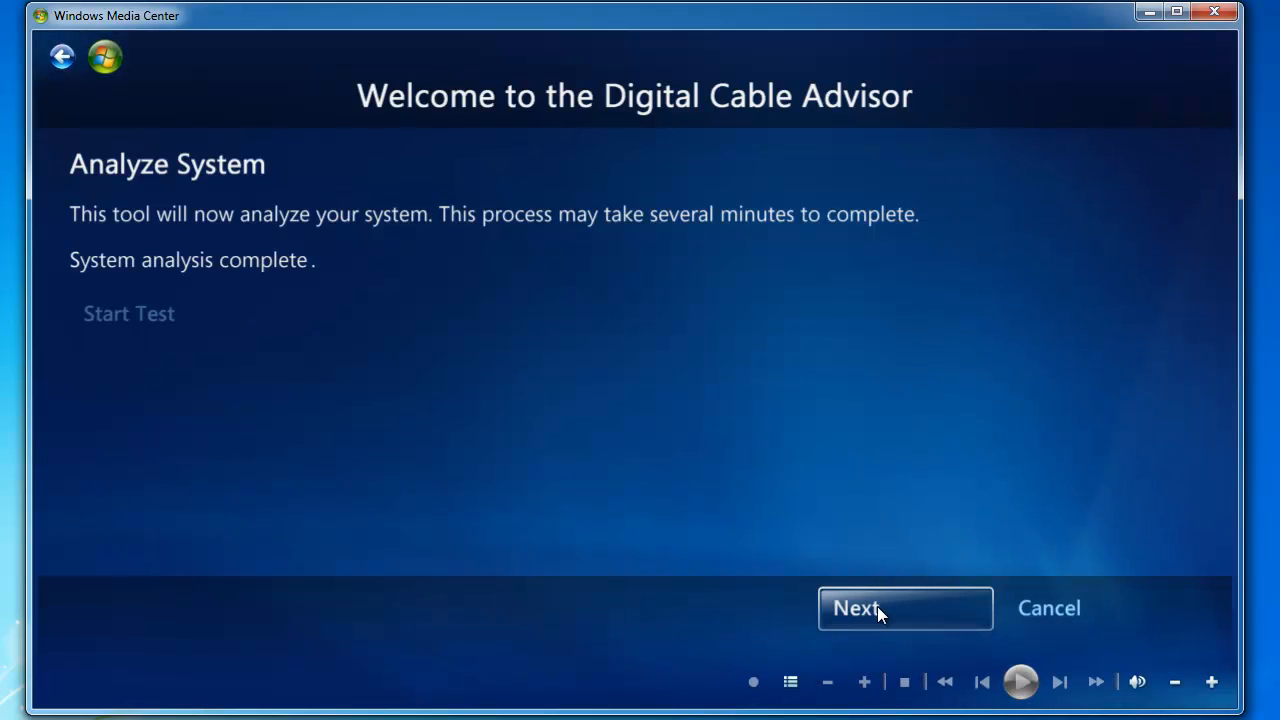
click(904, 608)
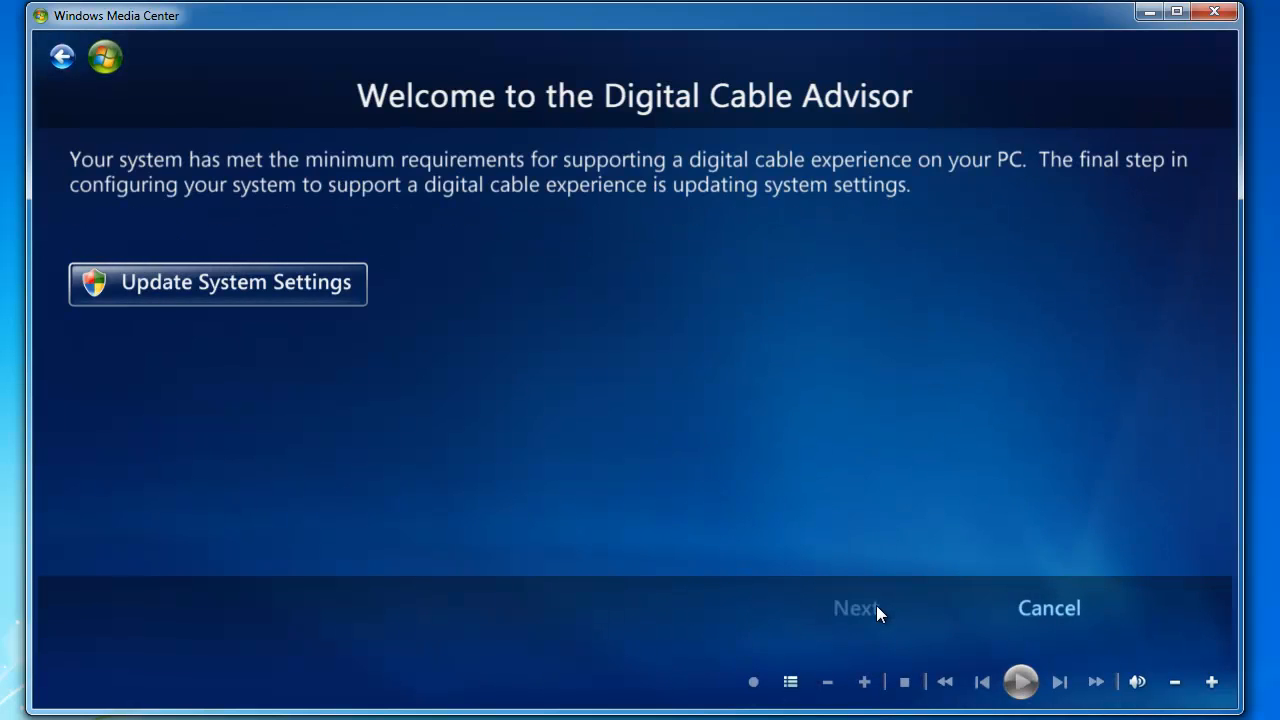
mouse_move(543, 388)
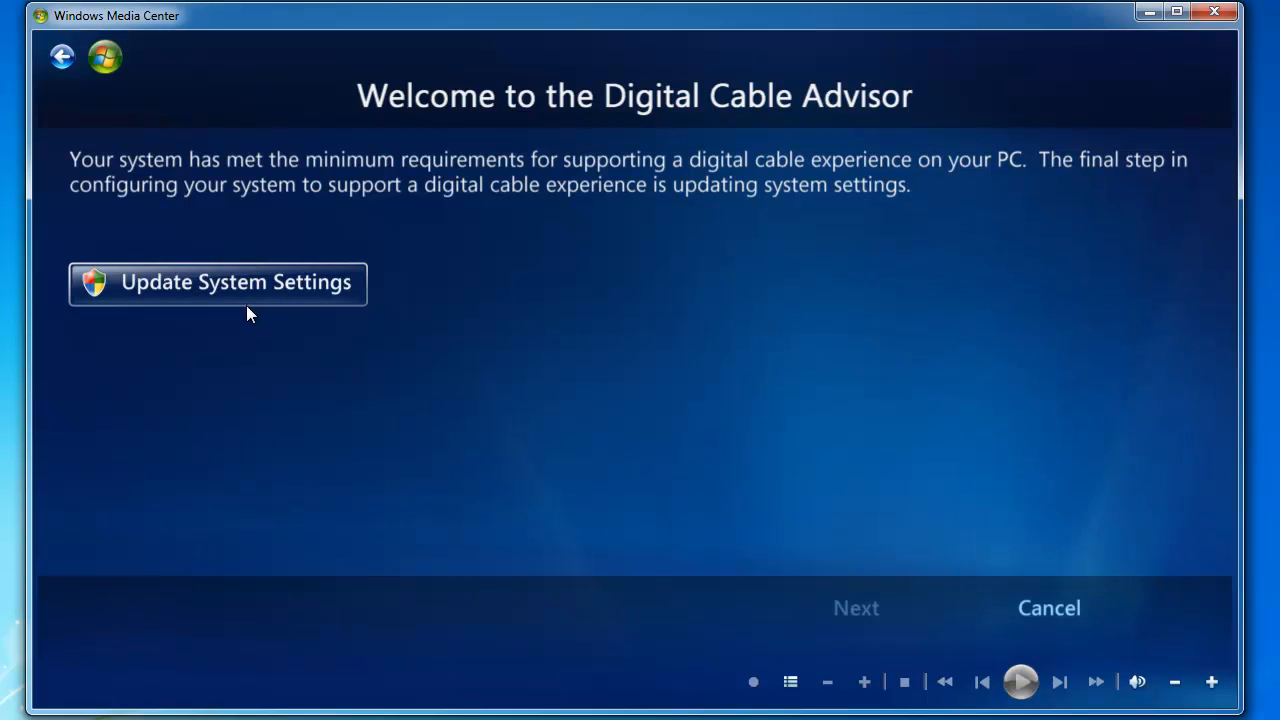
mouse_move(249, 301)
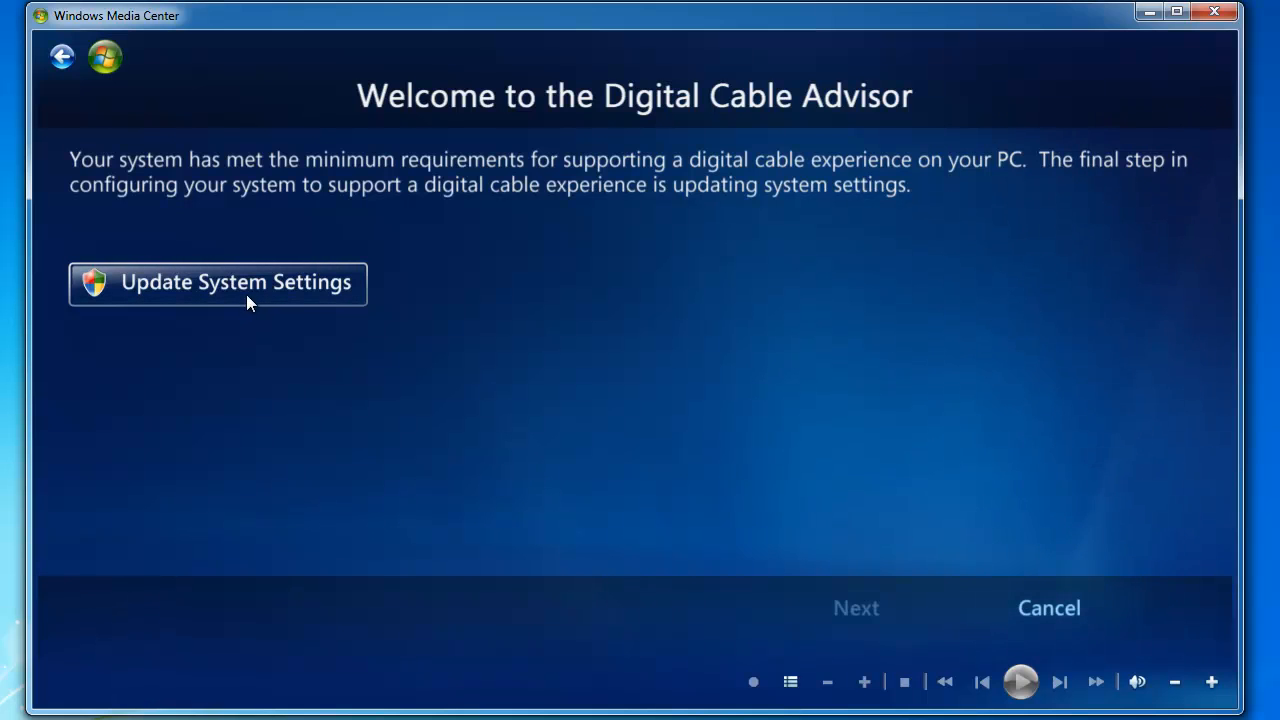
mouse_move(310, 275)
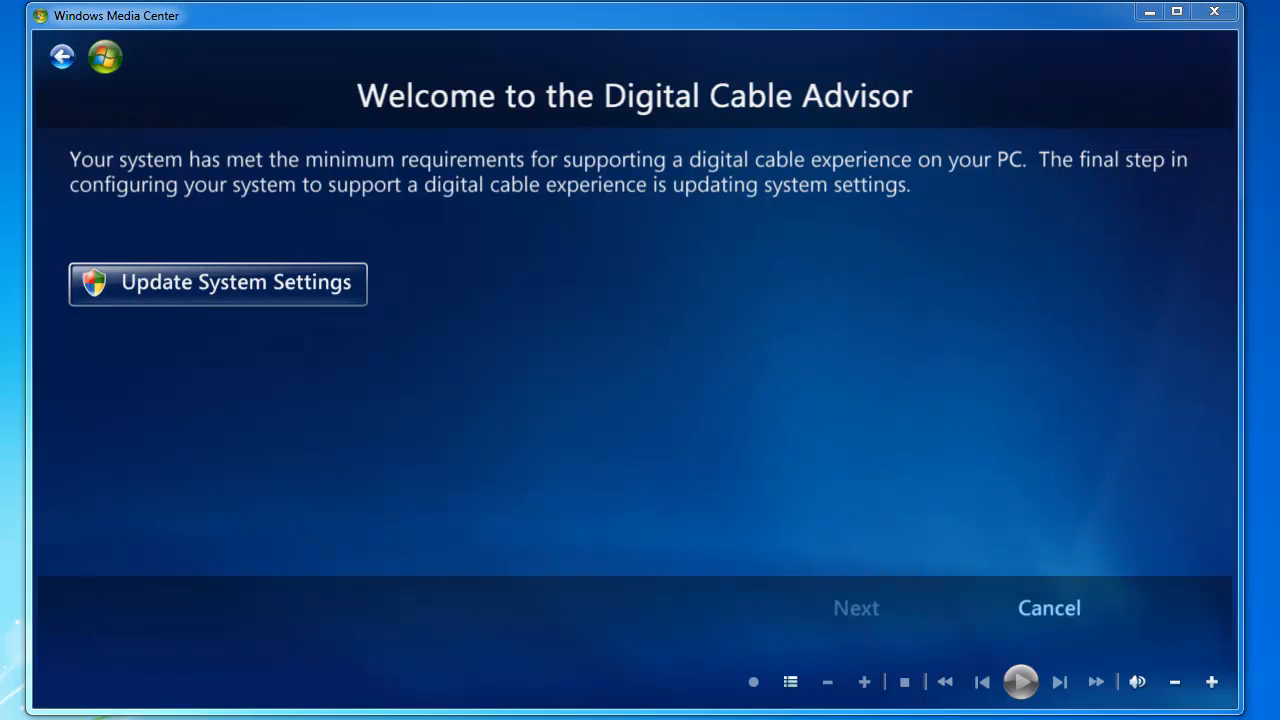
- Apply the digital cable system settings update and let the advisor finish
click(217, 282)
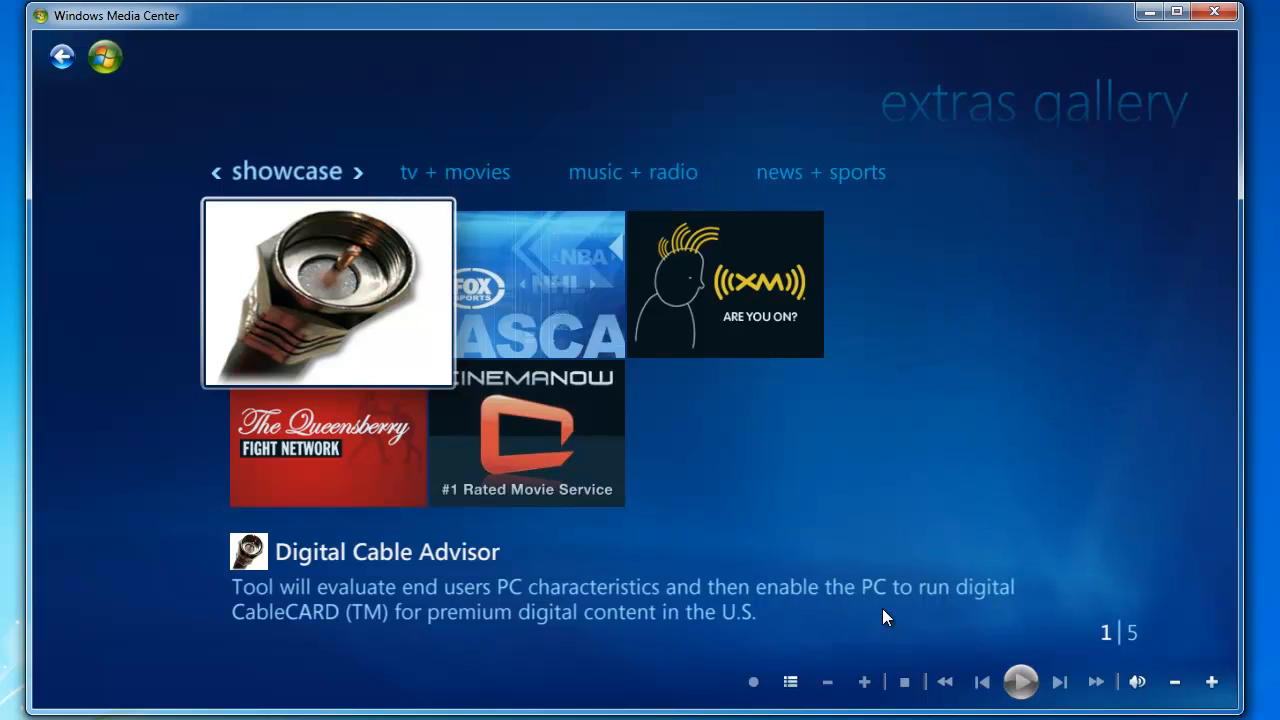
- Start live TV setup from the start menu and confirm United States as the region
click(64, 57)
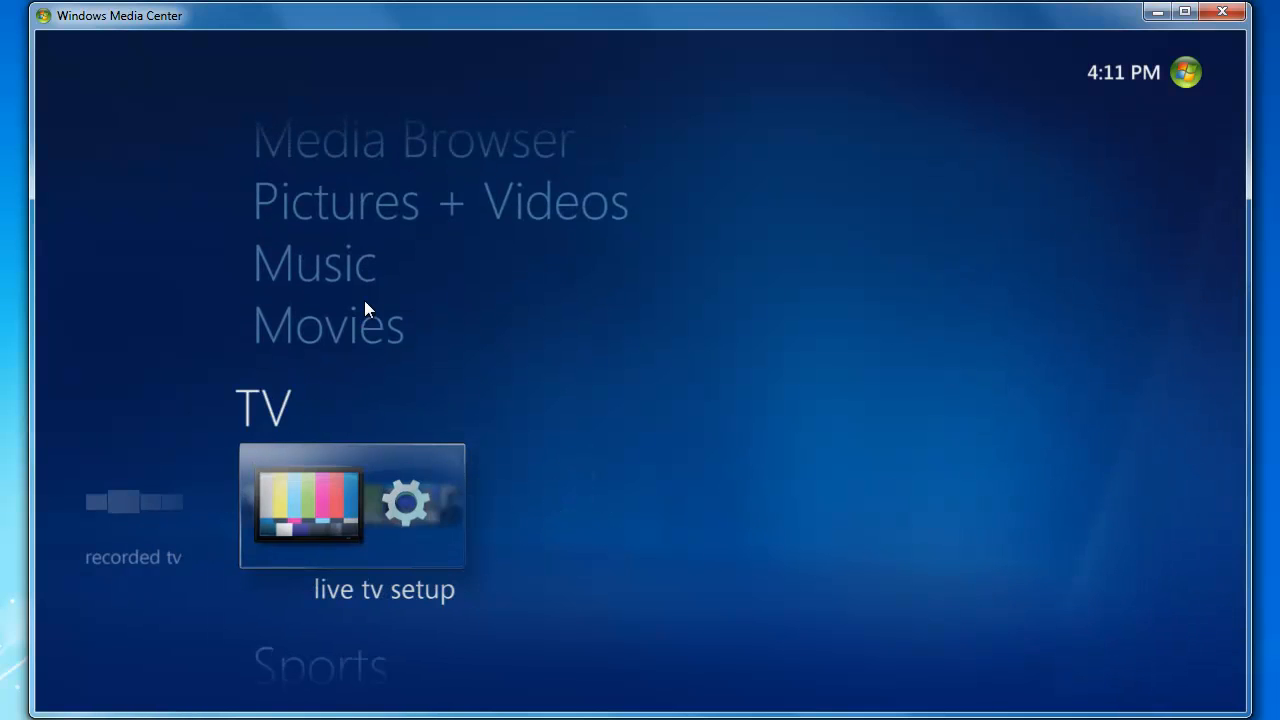
click(351, 505)
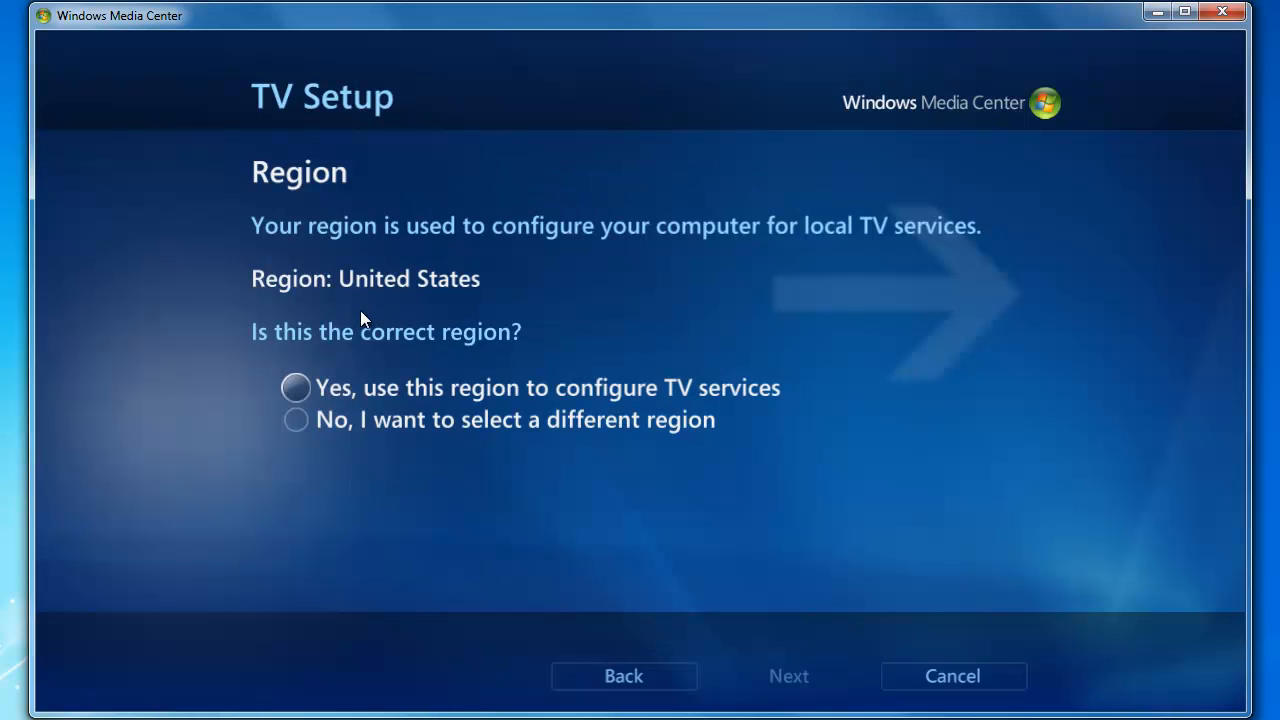
click(296, 388)
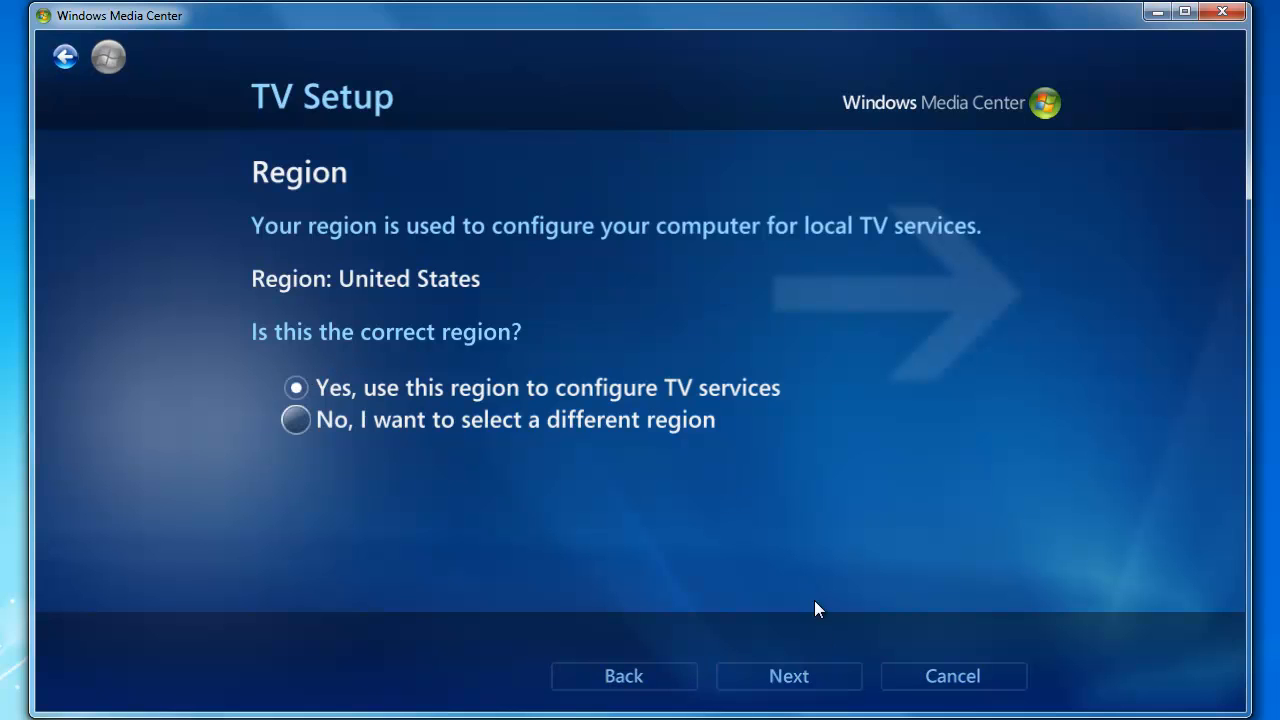
click(788, 676)
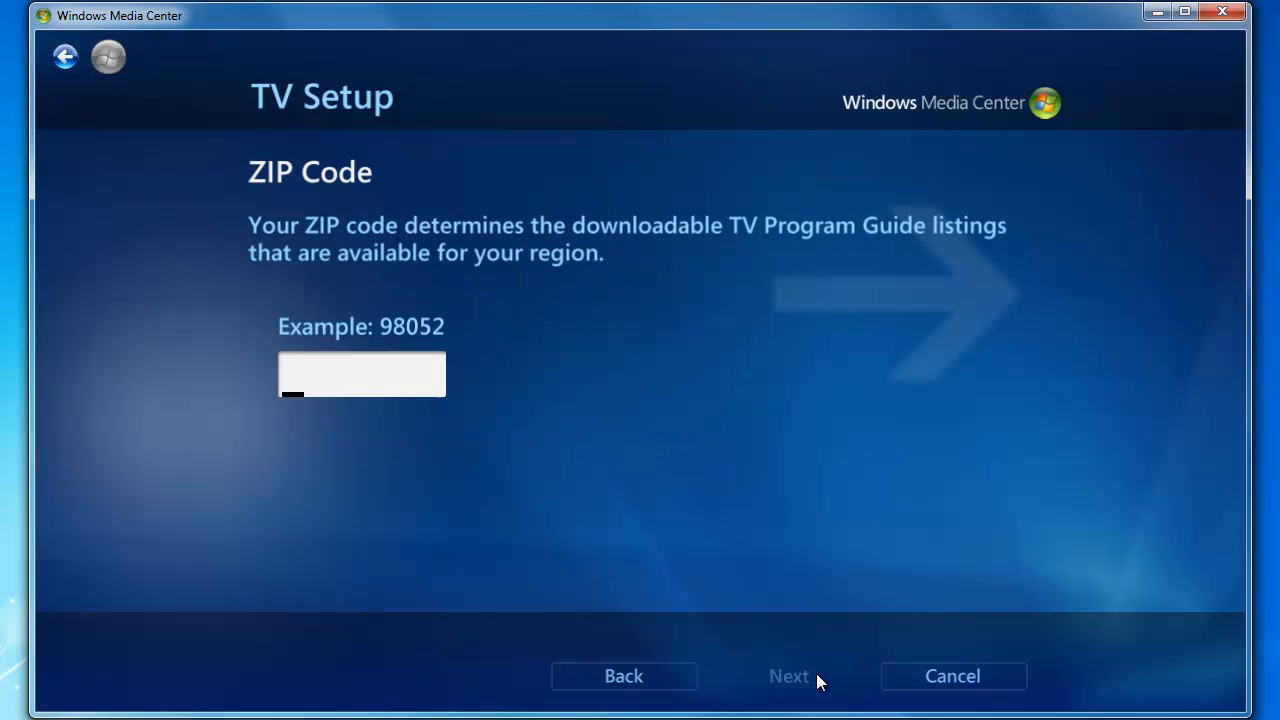
- Enter ZIP code 98033 and agree to the program guide terms
text(98)
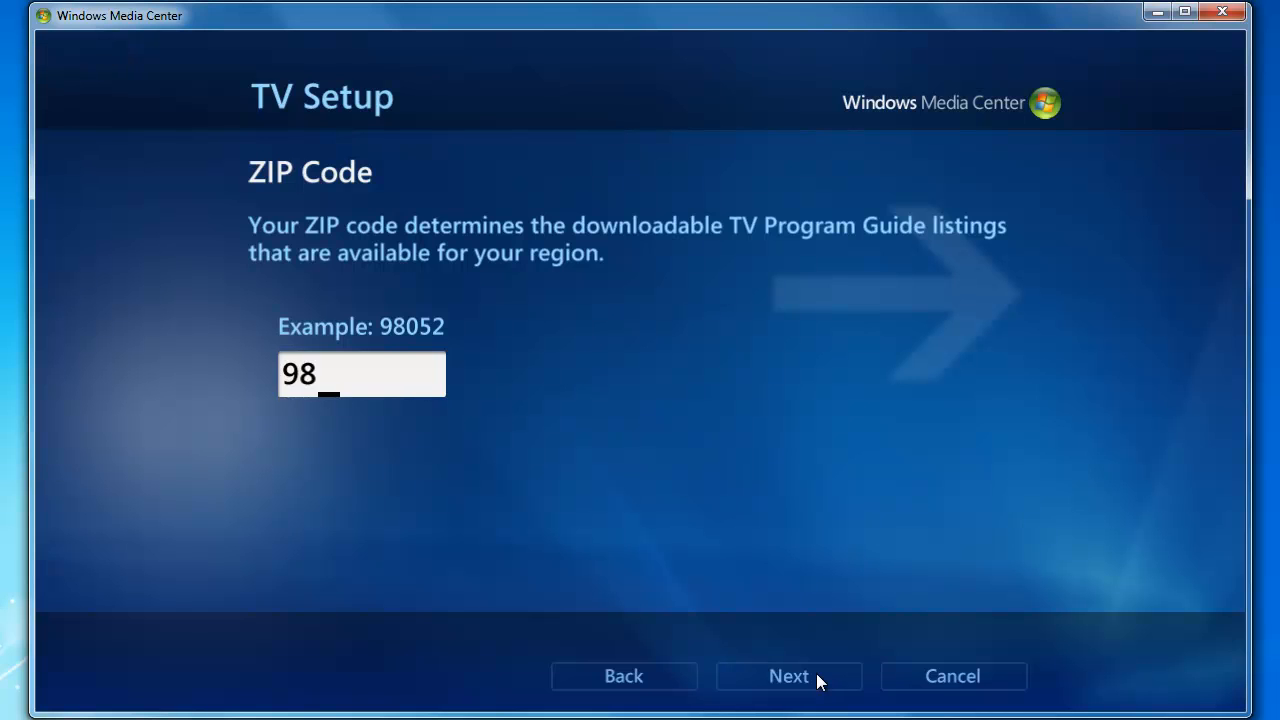
text(033)
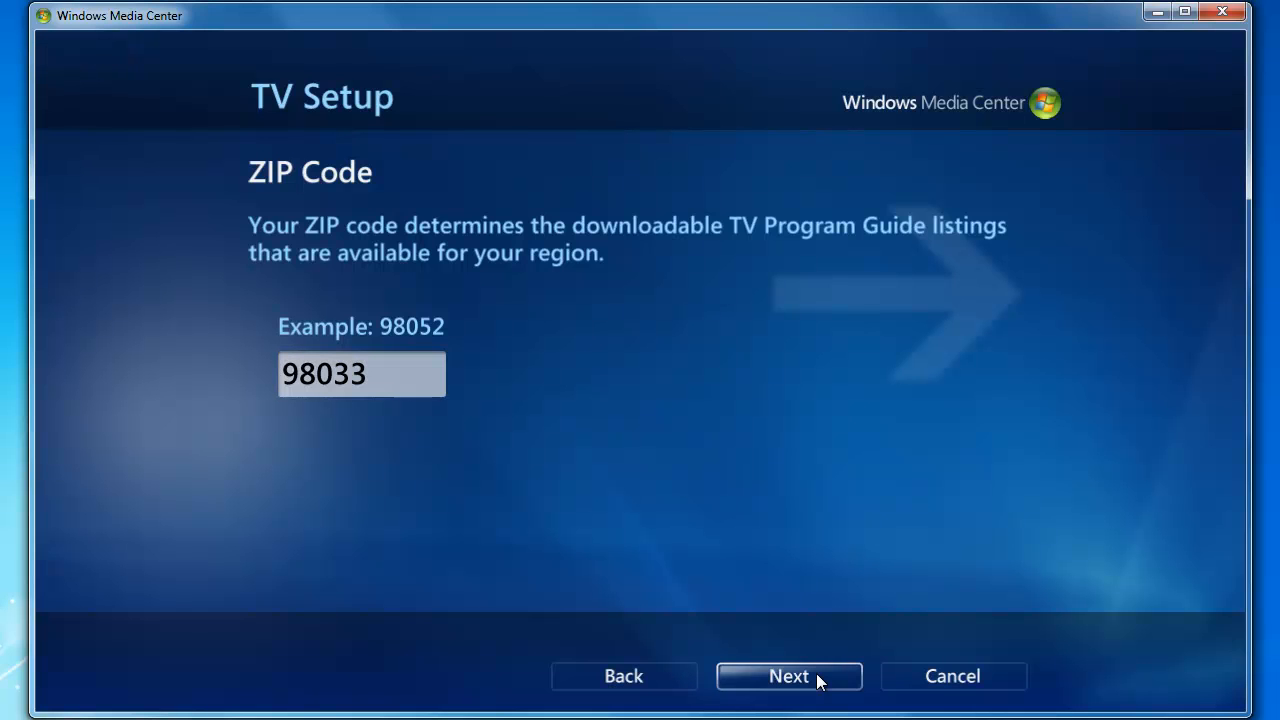
click(788, 675)
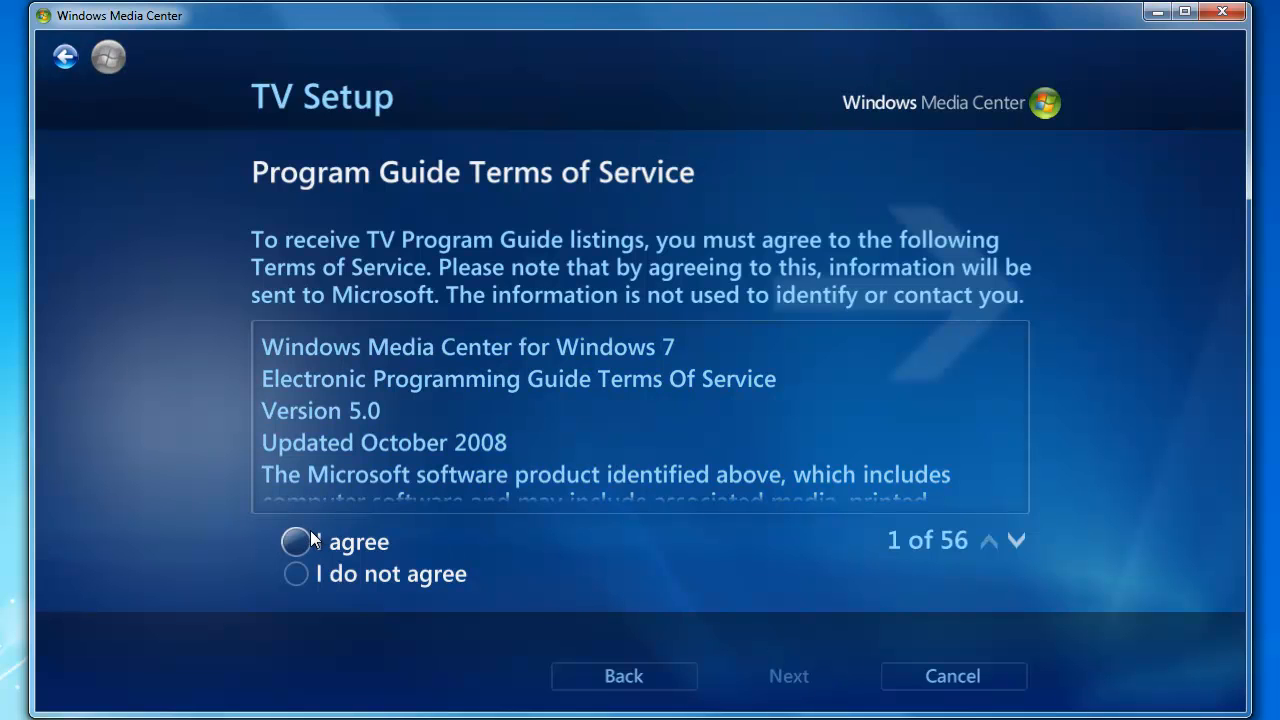
click(296, 541)
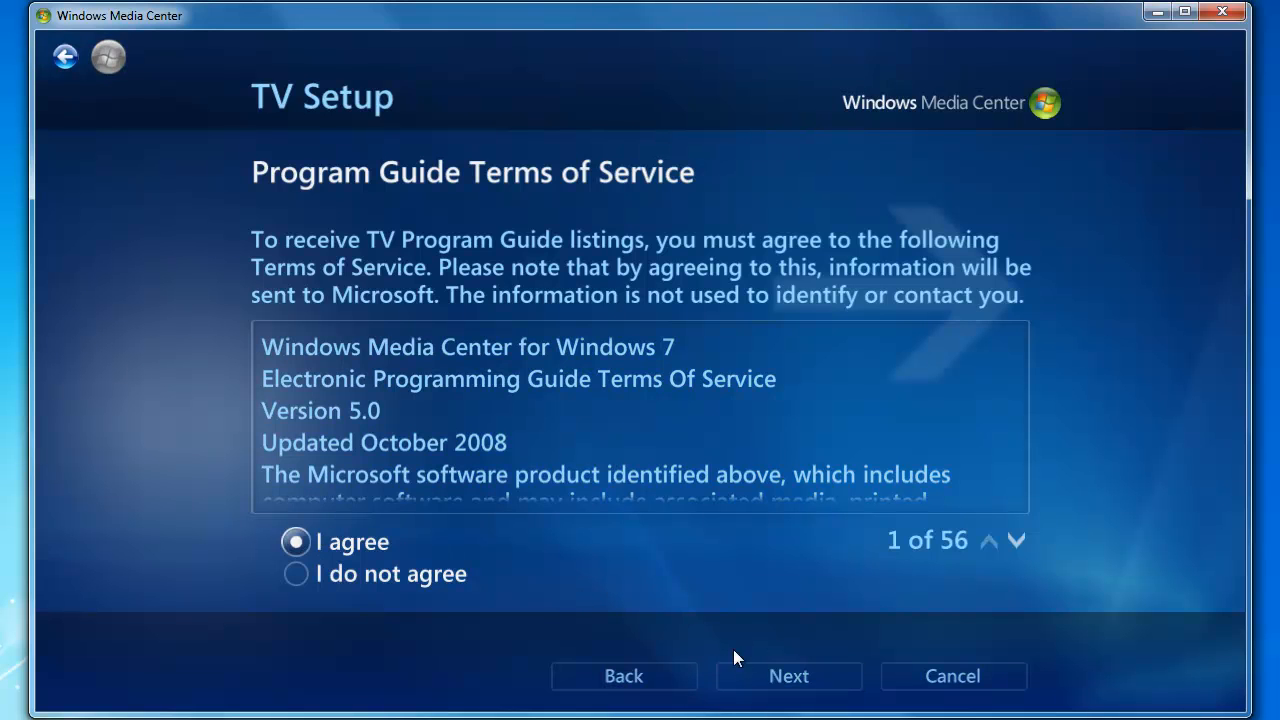
click(788, 675)
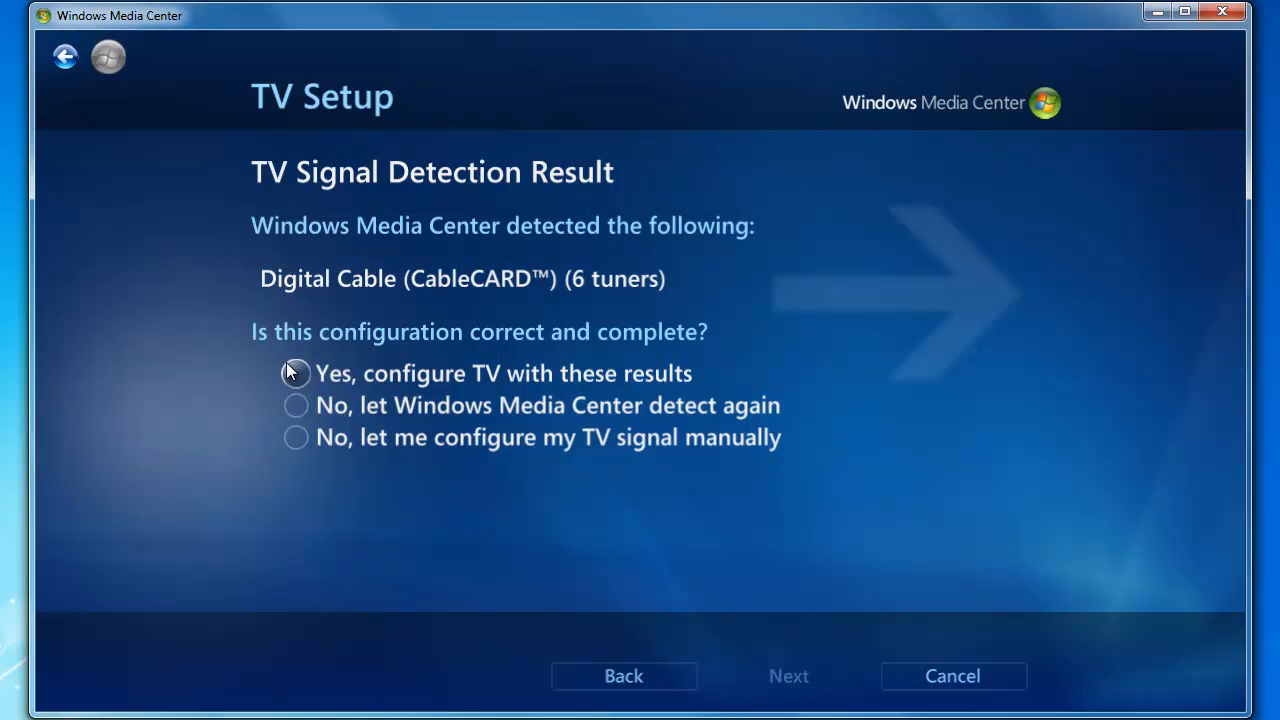
- Accept 'Yes, configure TV with these results' for the detected Digital Cable (CableCARD) signal and continue
click(296, 373)
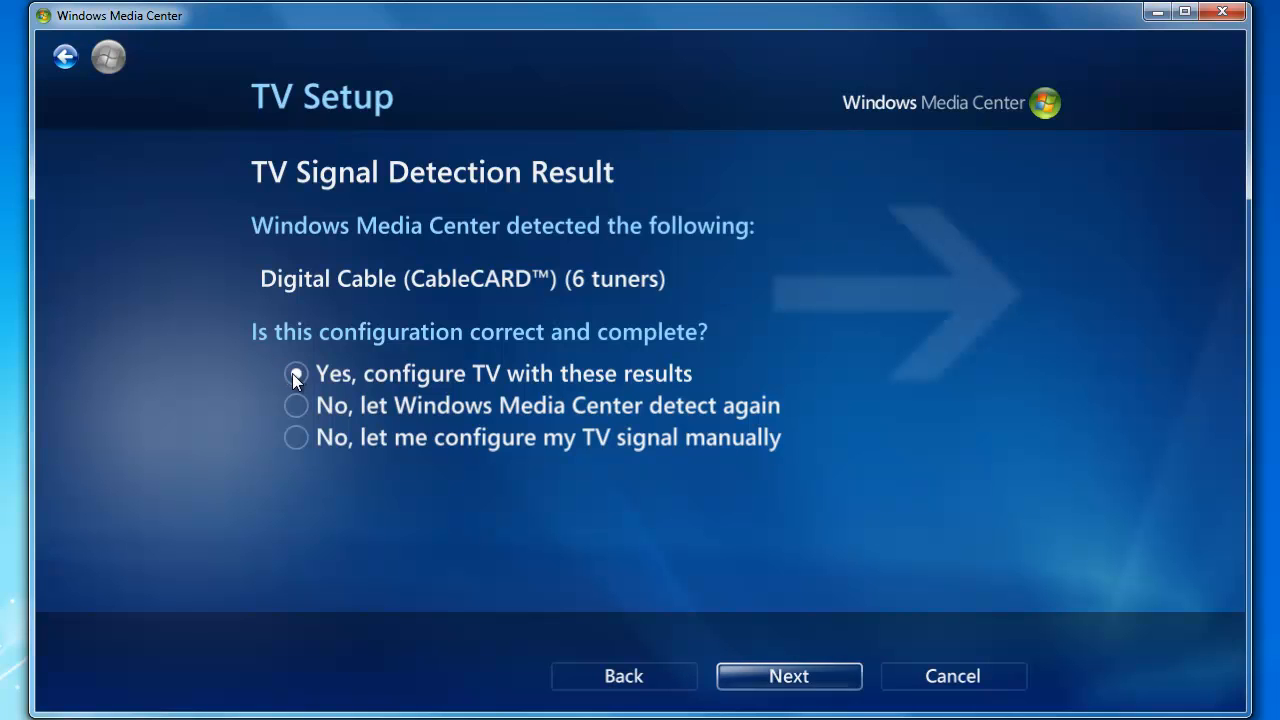
click(296, 373)
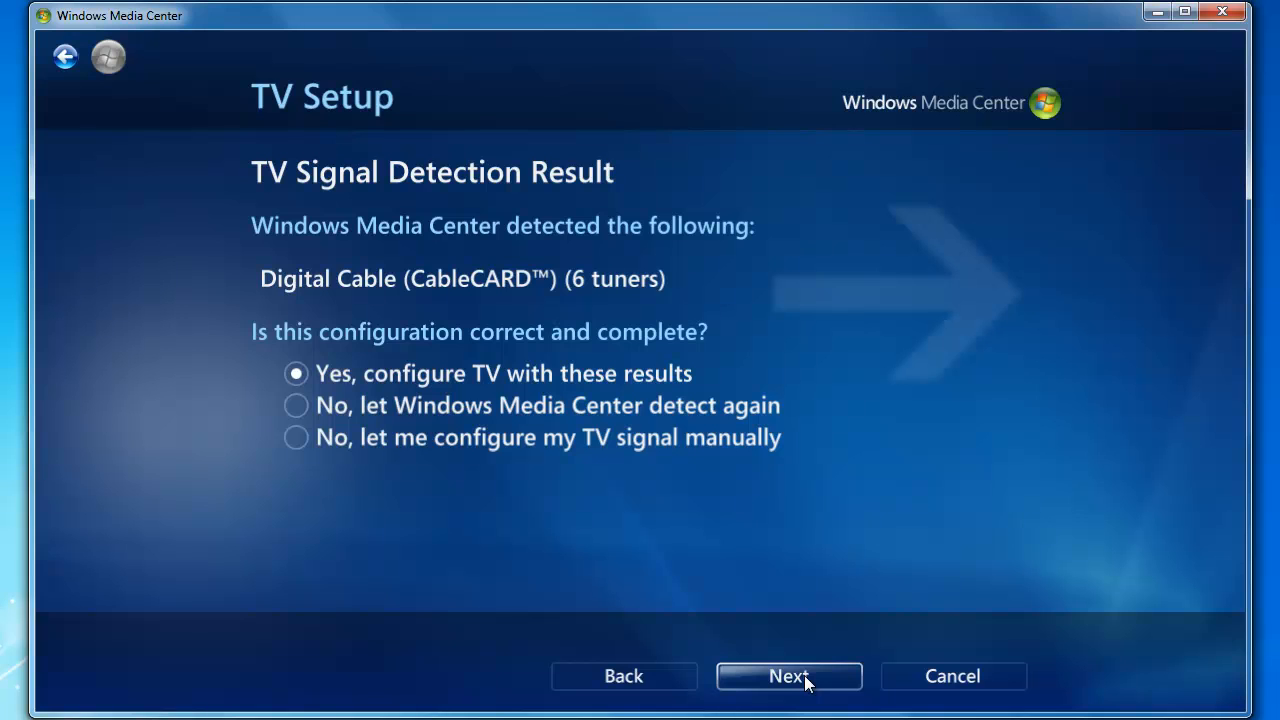
mouse_move(790, 580)
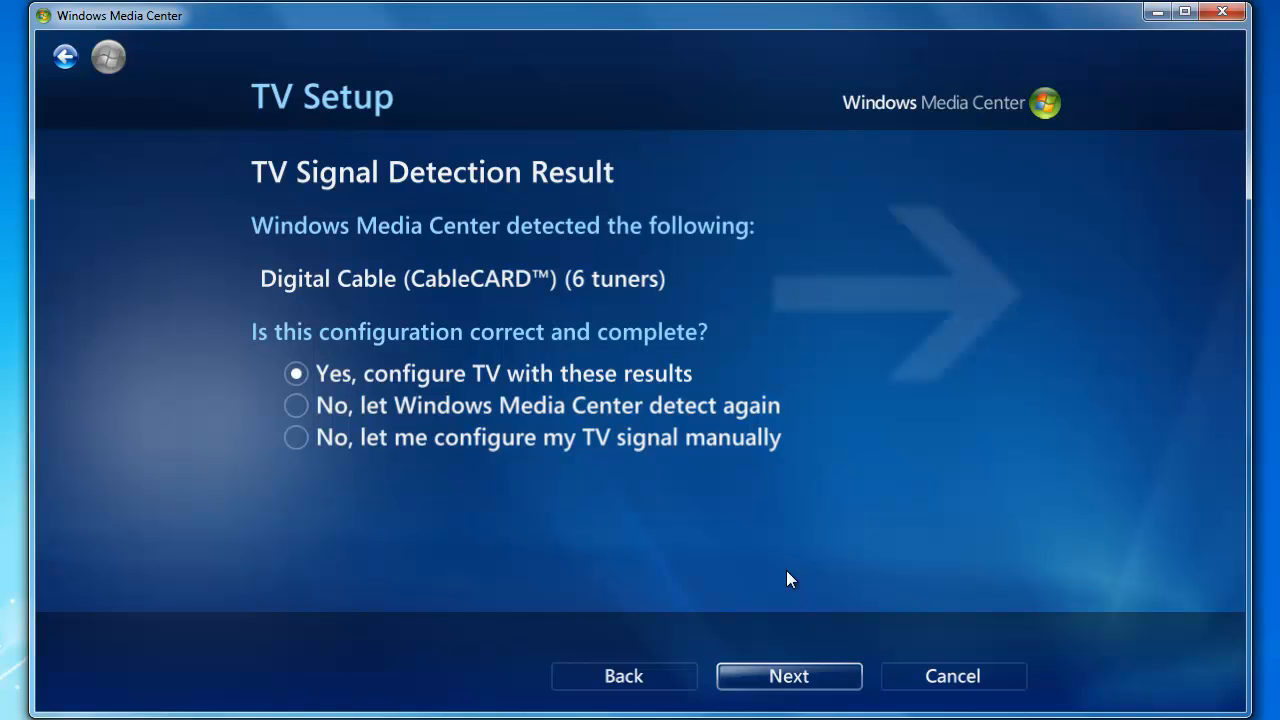
click(788, 675)
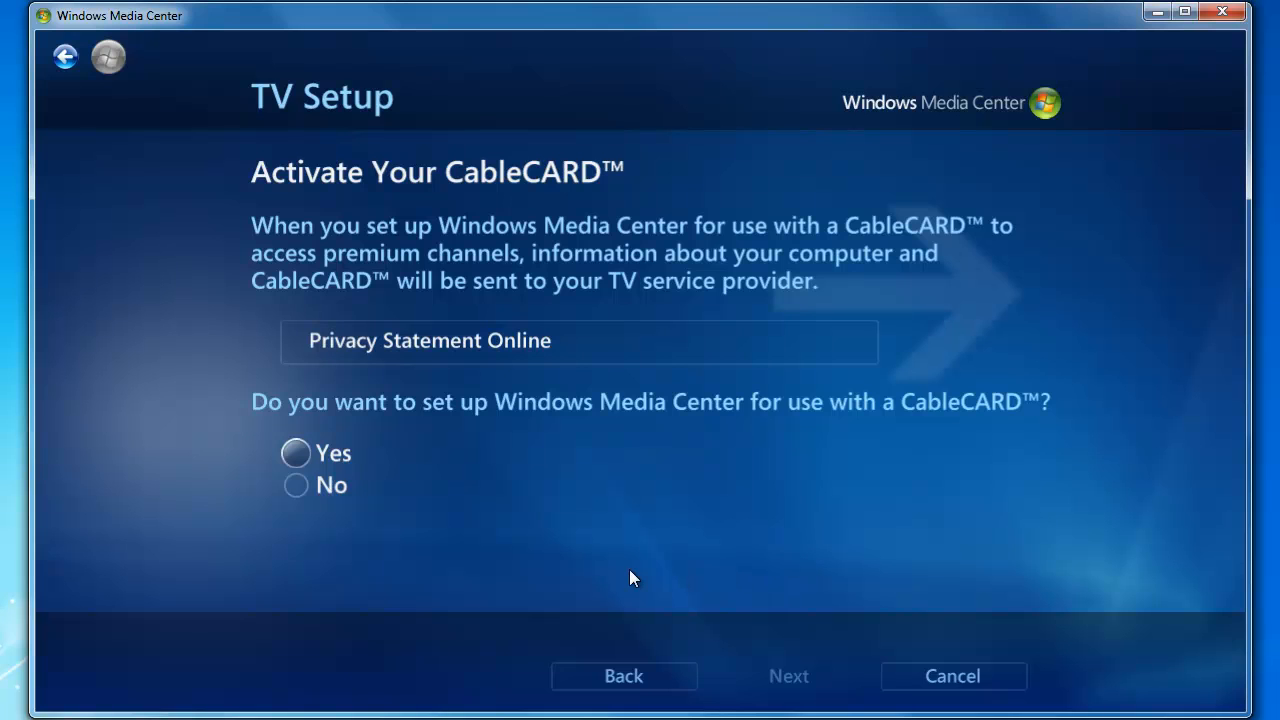
mouse_move(305, 458)
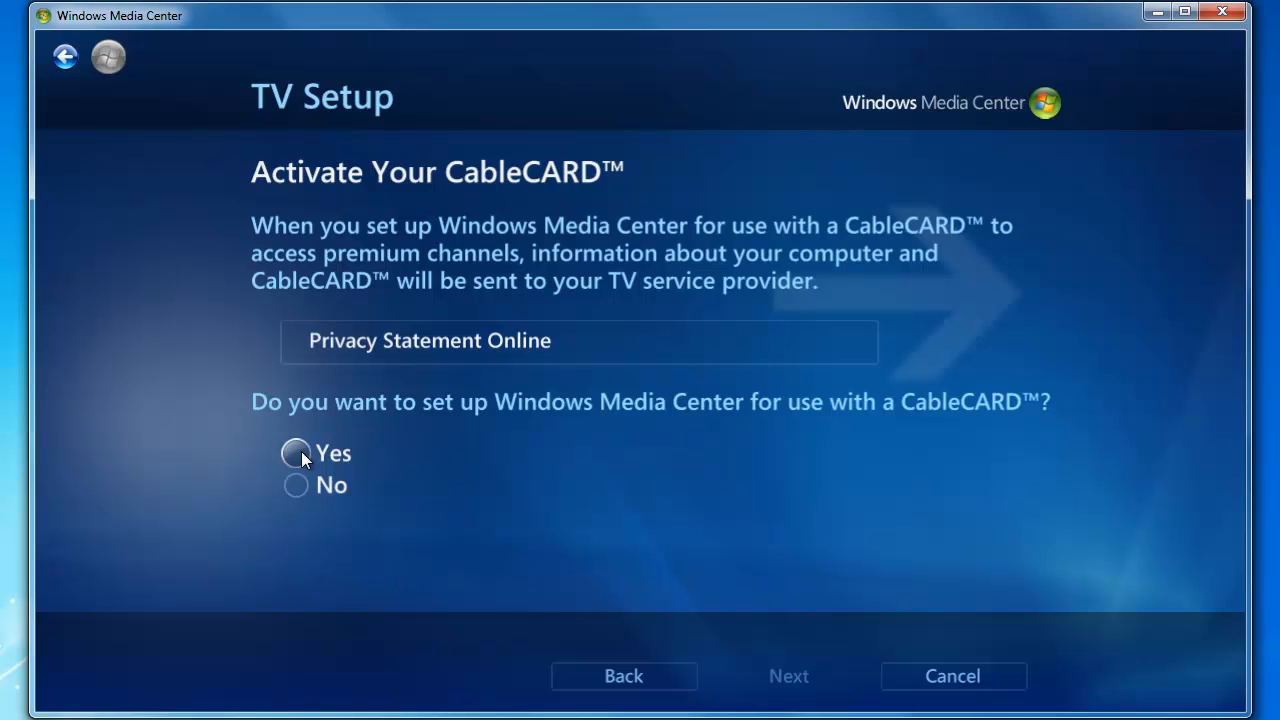
- Agree to CableCARD use and advance to the Call Your Cable Company page with Tuner 1's activation details
click(296, 453)
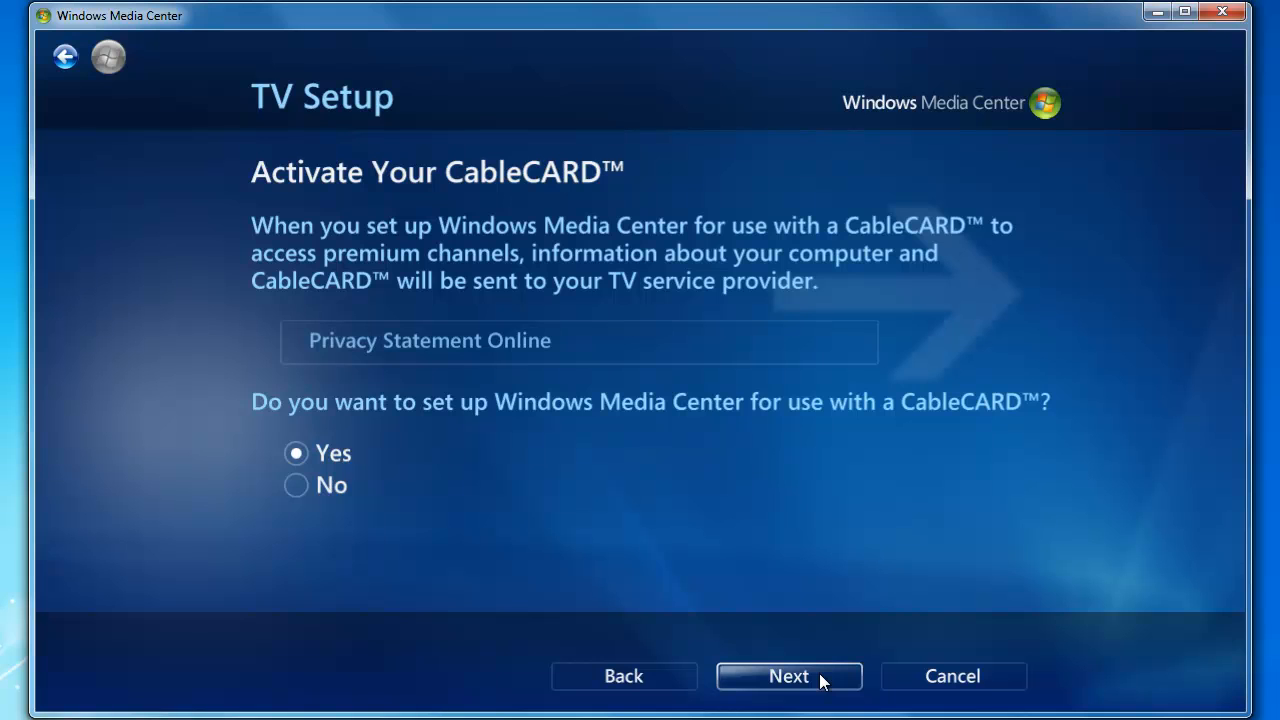
click(788, 675)
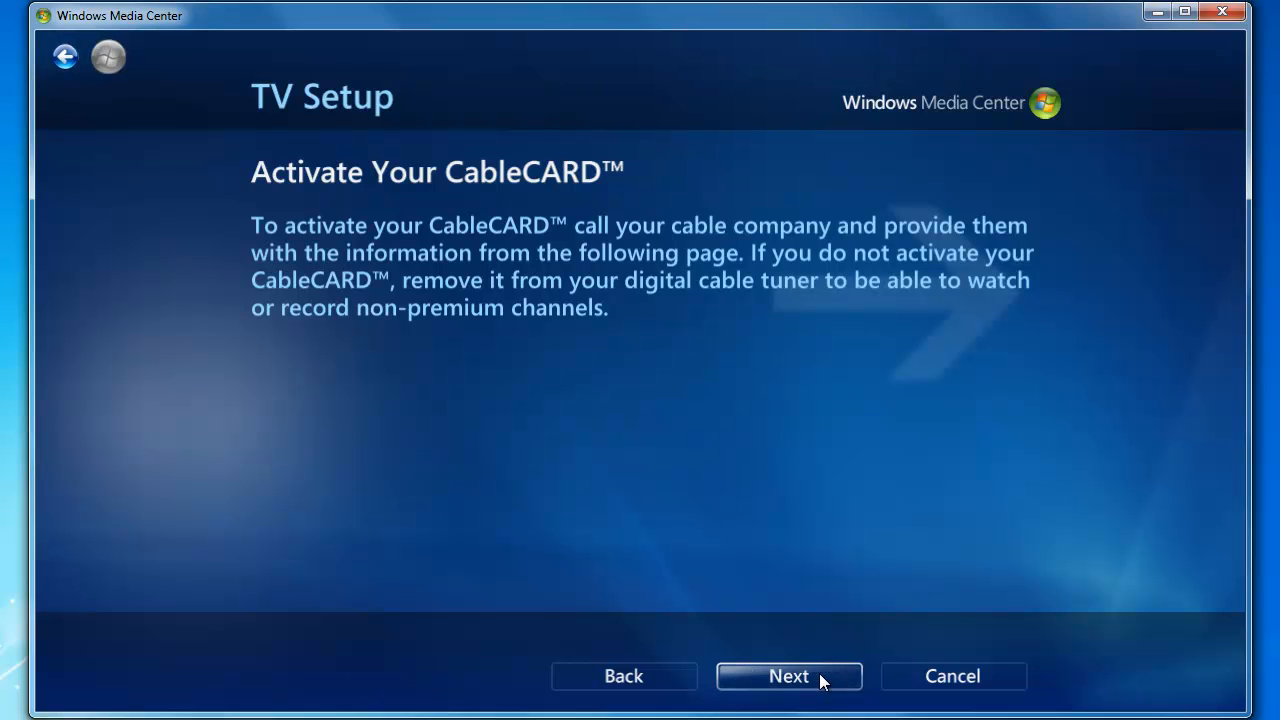
click(788, 676)
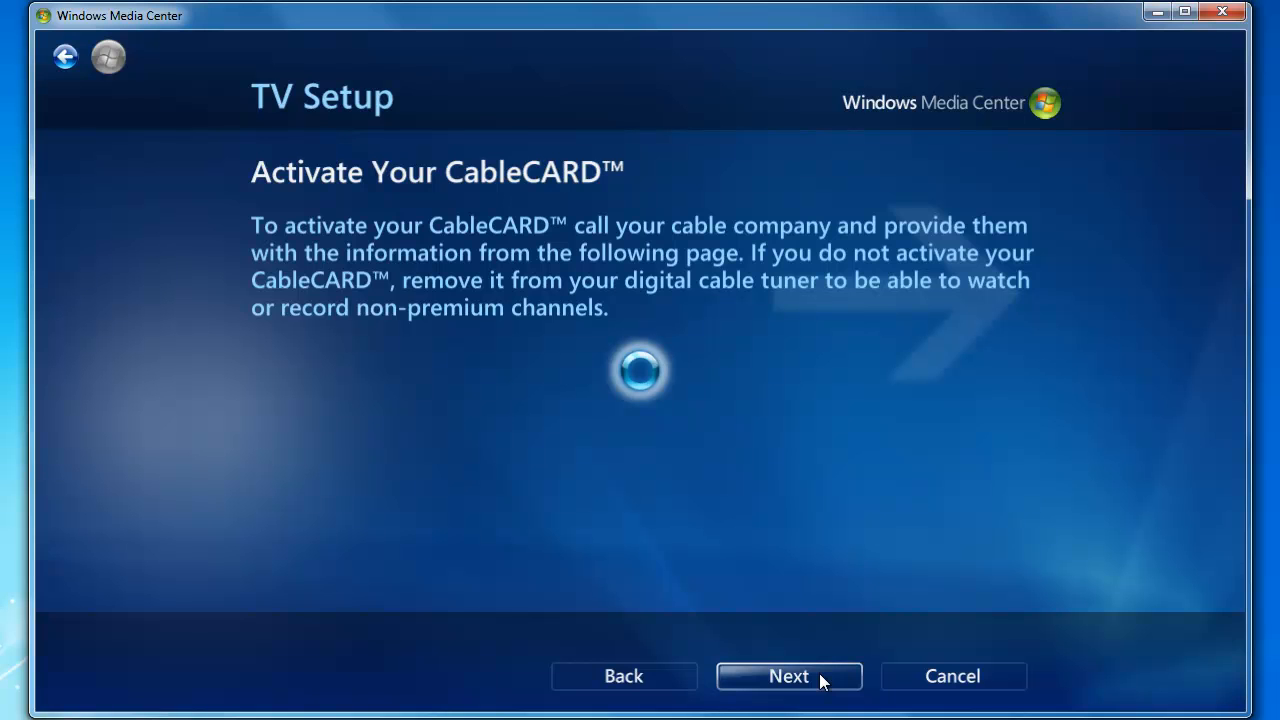
click(788, 676)
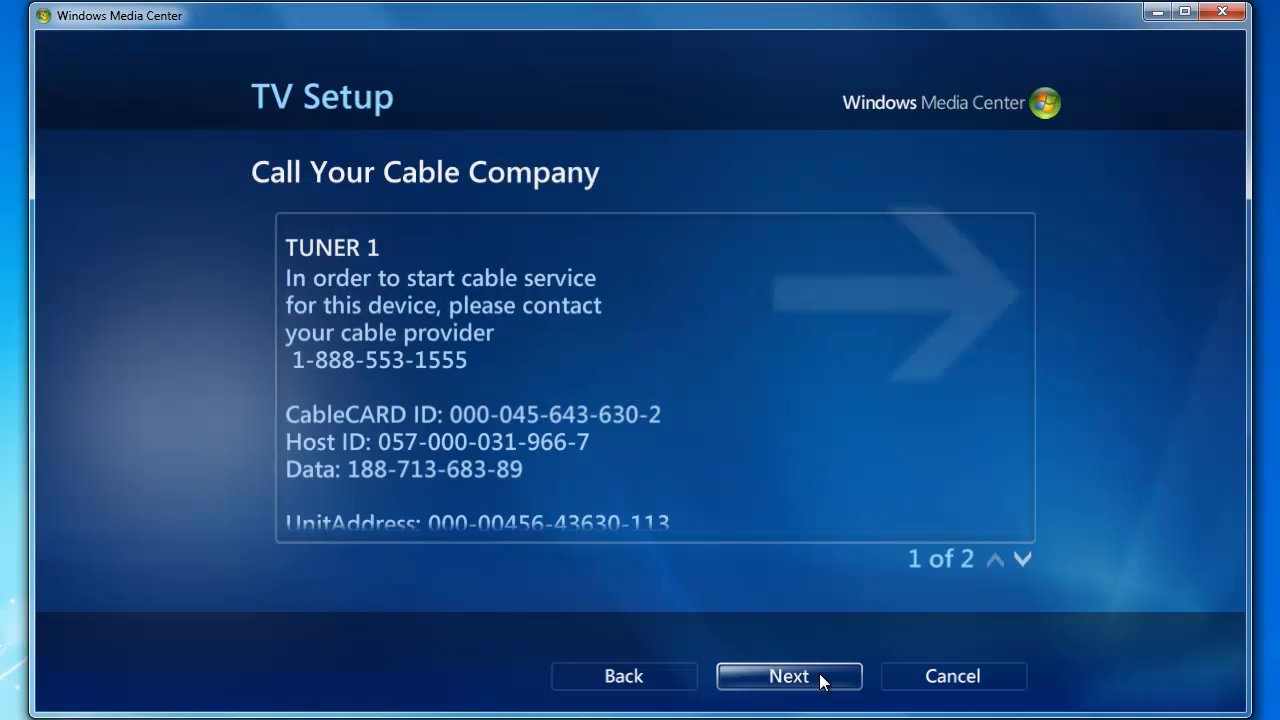
mouse_move(780, 700)
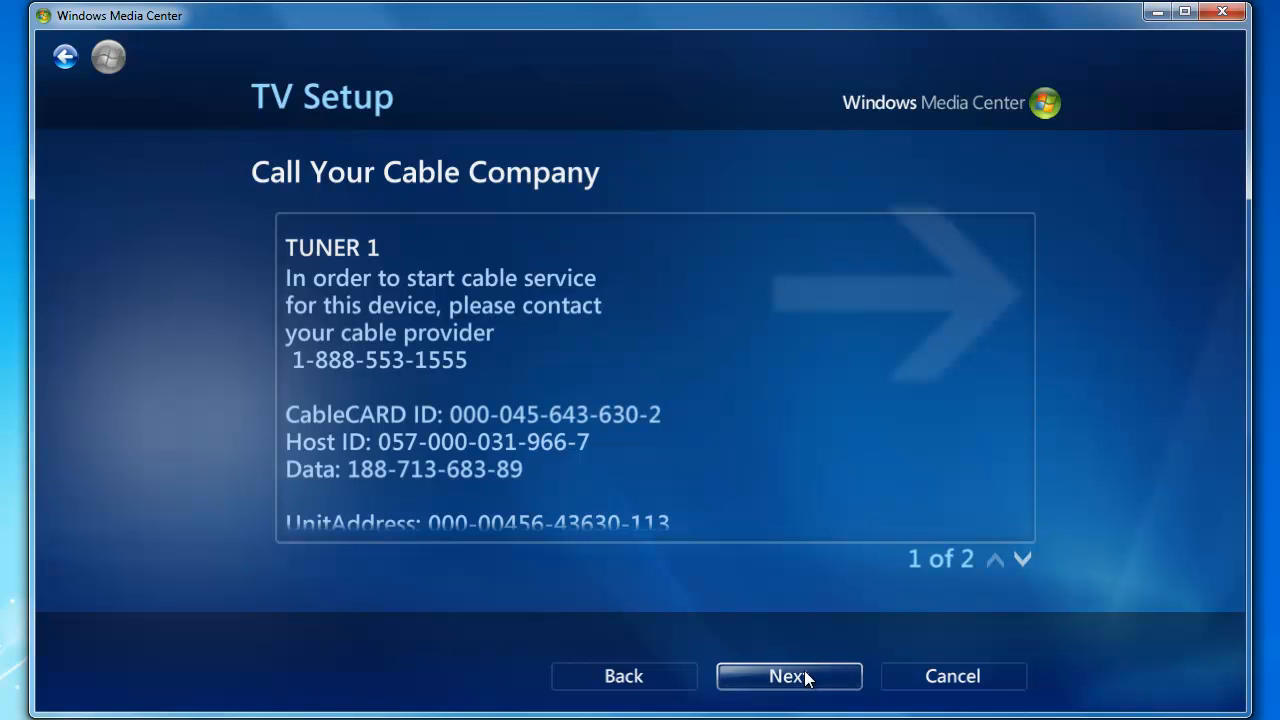
- Confirm Seattle, Frontier Fios Seattle (Digital) as provider, download the guide and reach TV Signal Setup Finished
click(788, 676)
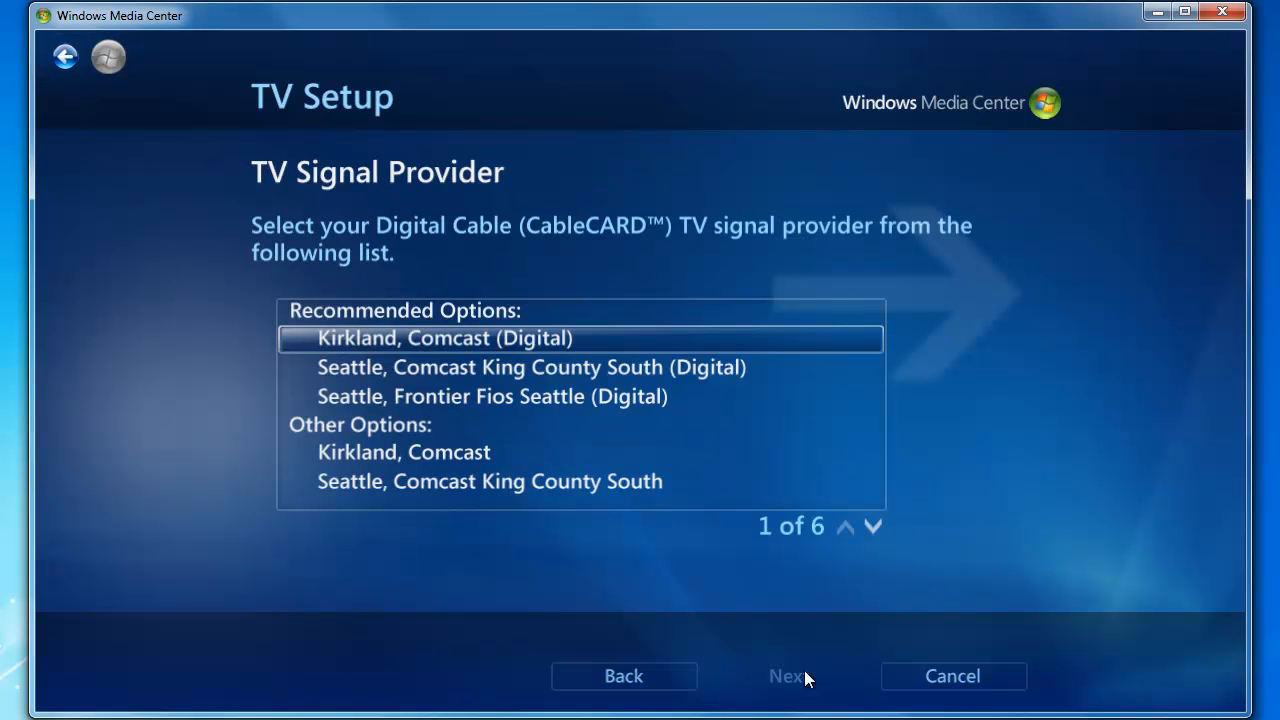
mouse_move(823, 687)
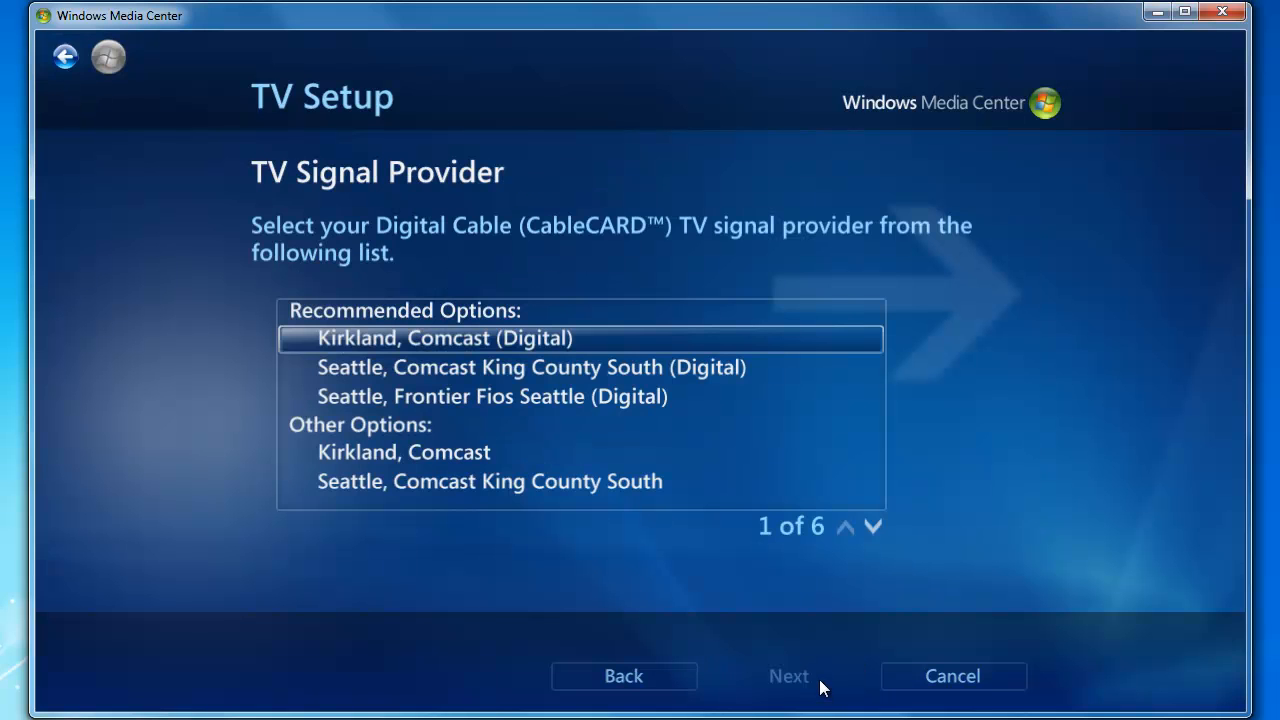
mouse_move(650, 560)
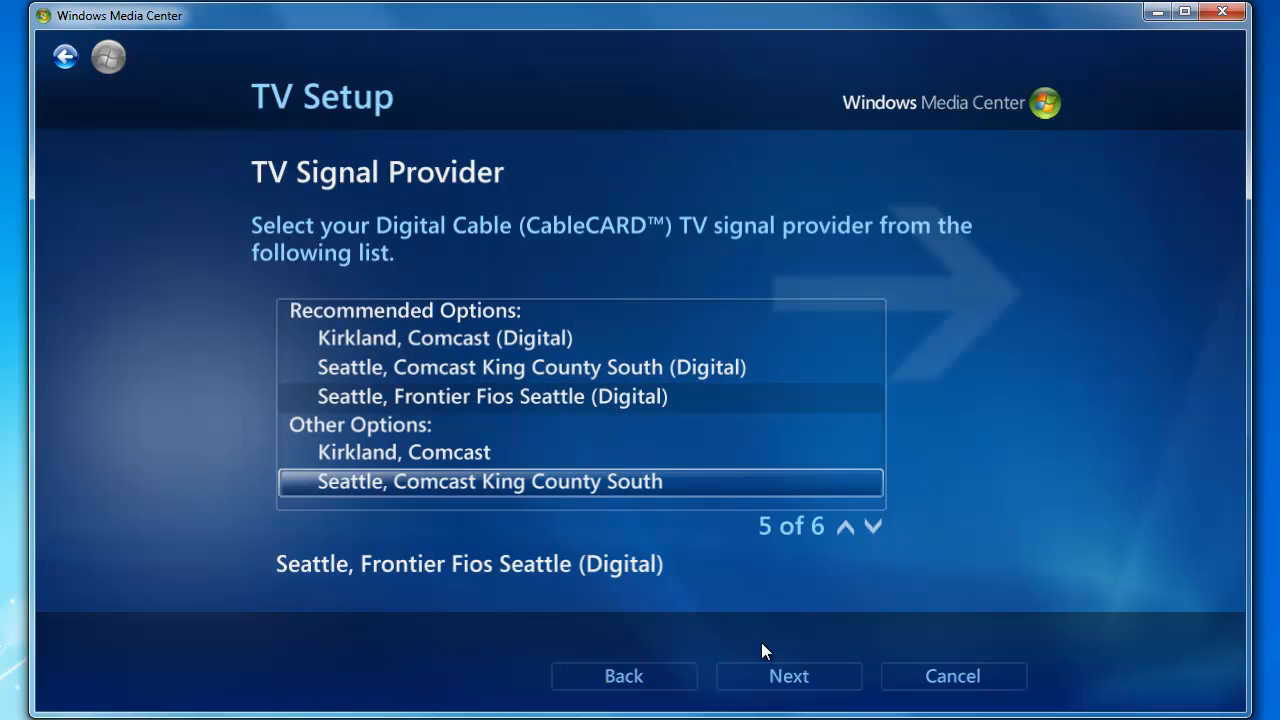
click(788, 676)
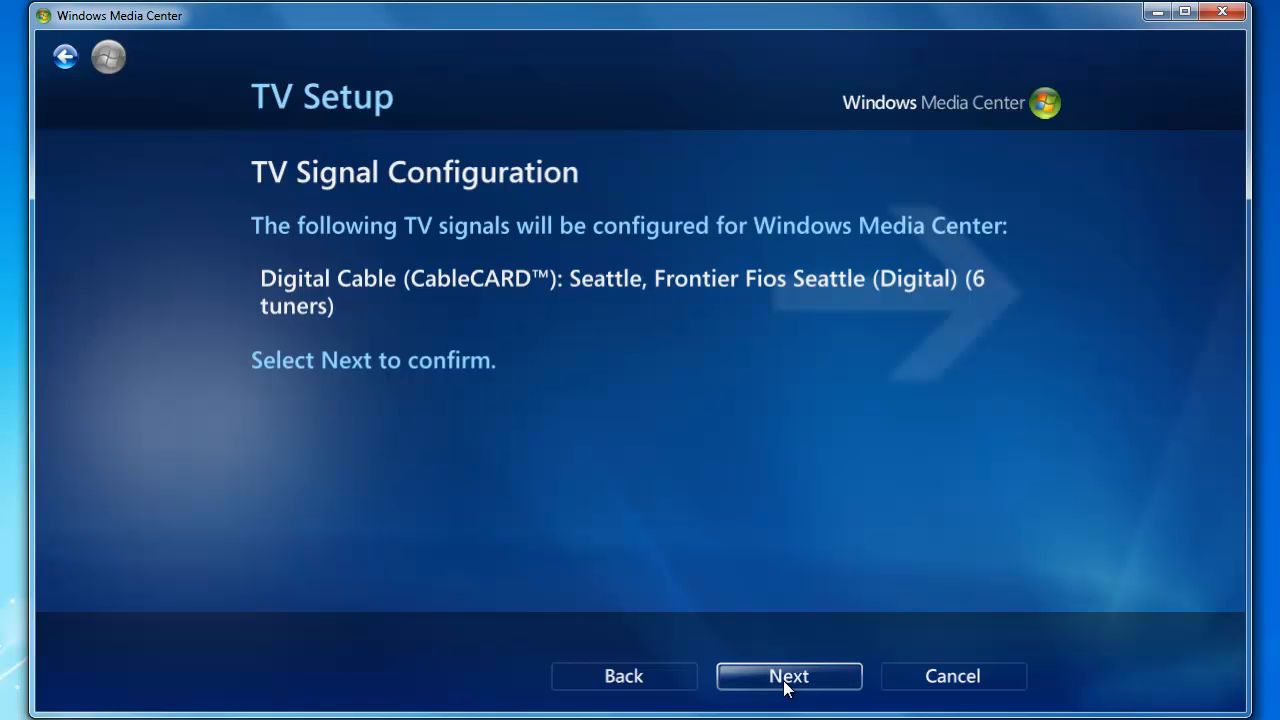
click(788, 676)
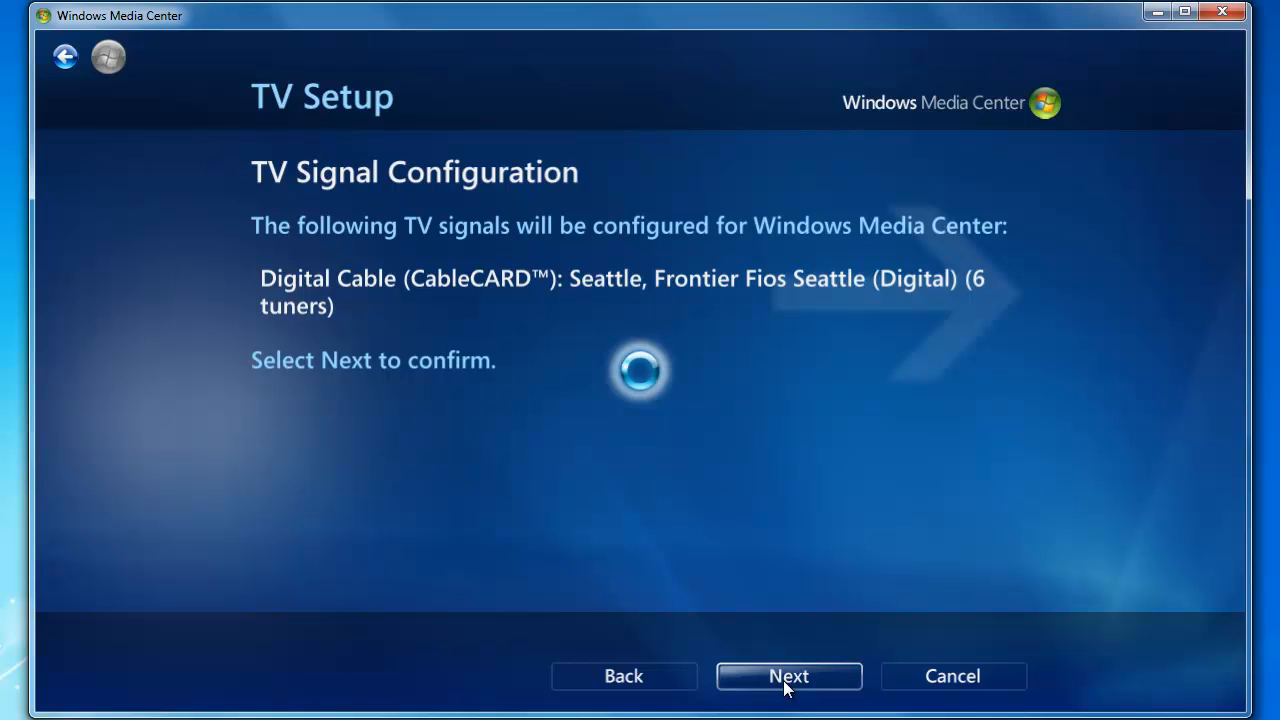
click(788, 676)
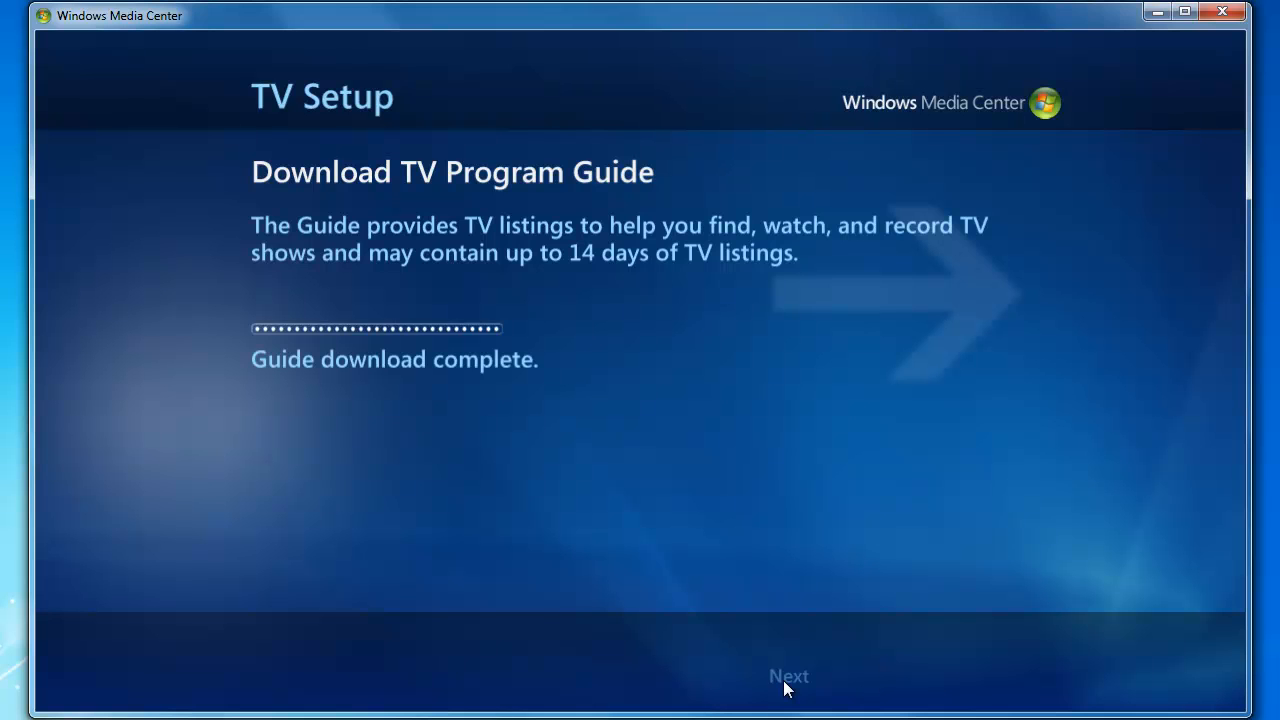
click(789, 676)
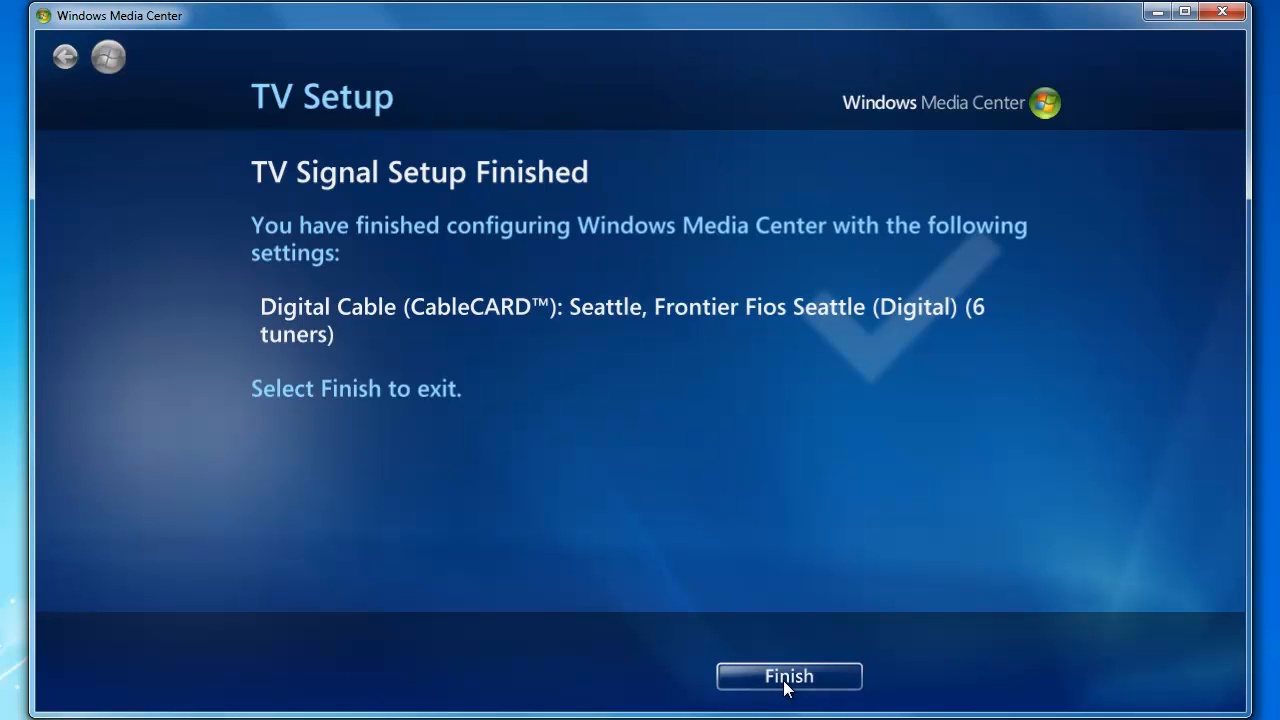
- Finish TV setup, play ABC News Now on channel 108 from the guide, then stop playback
click(789, 676)
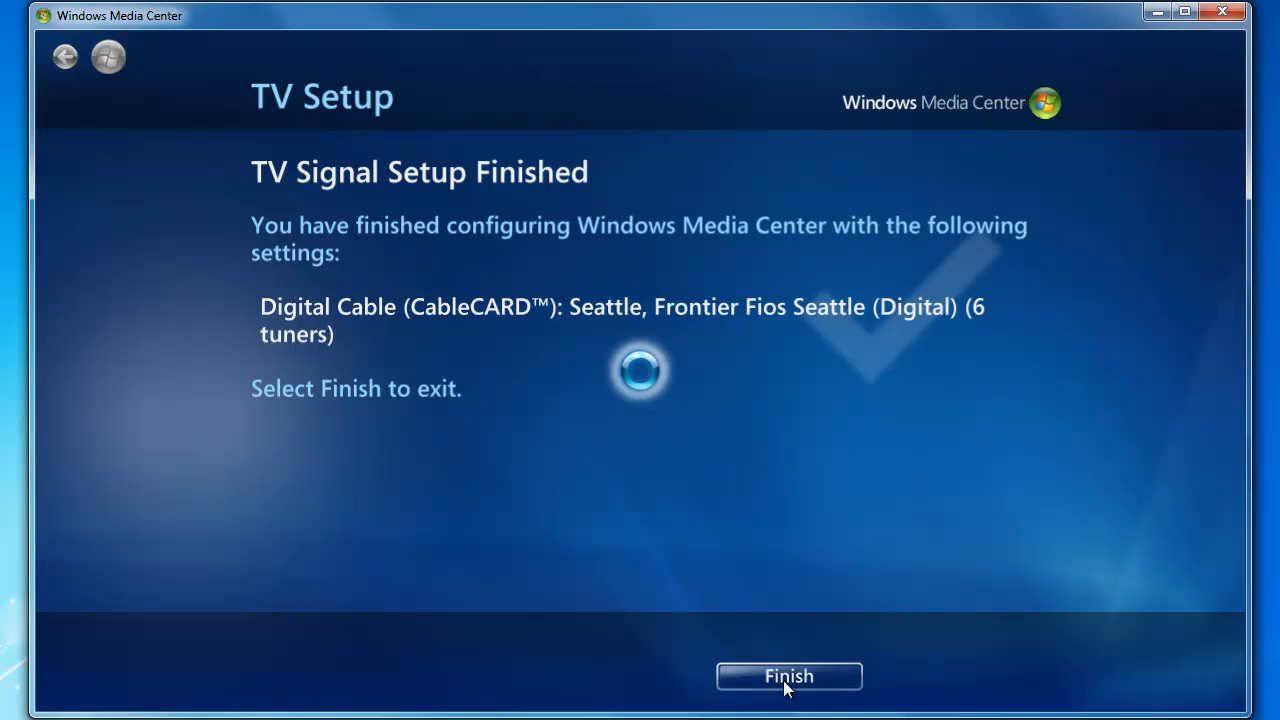
click(789, 676)
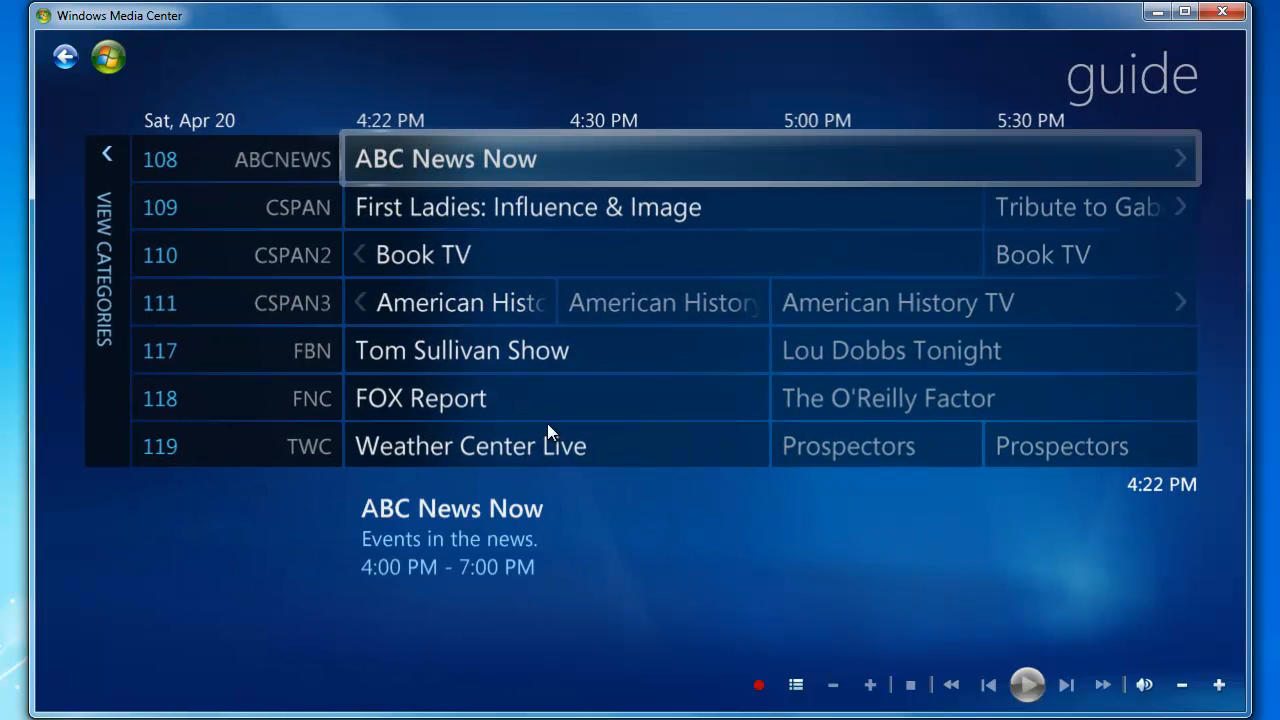
mouse_move(570, 170)
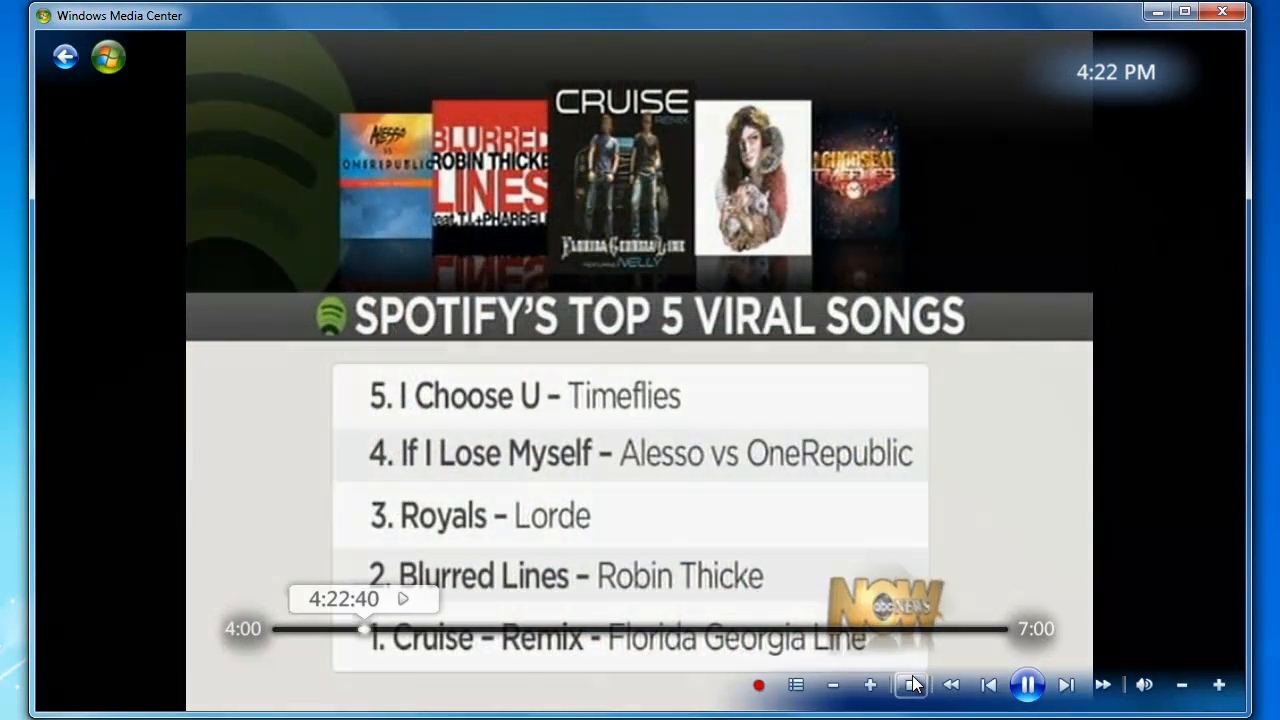
click(911, 684)
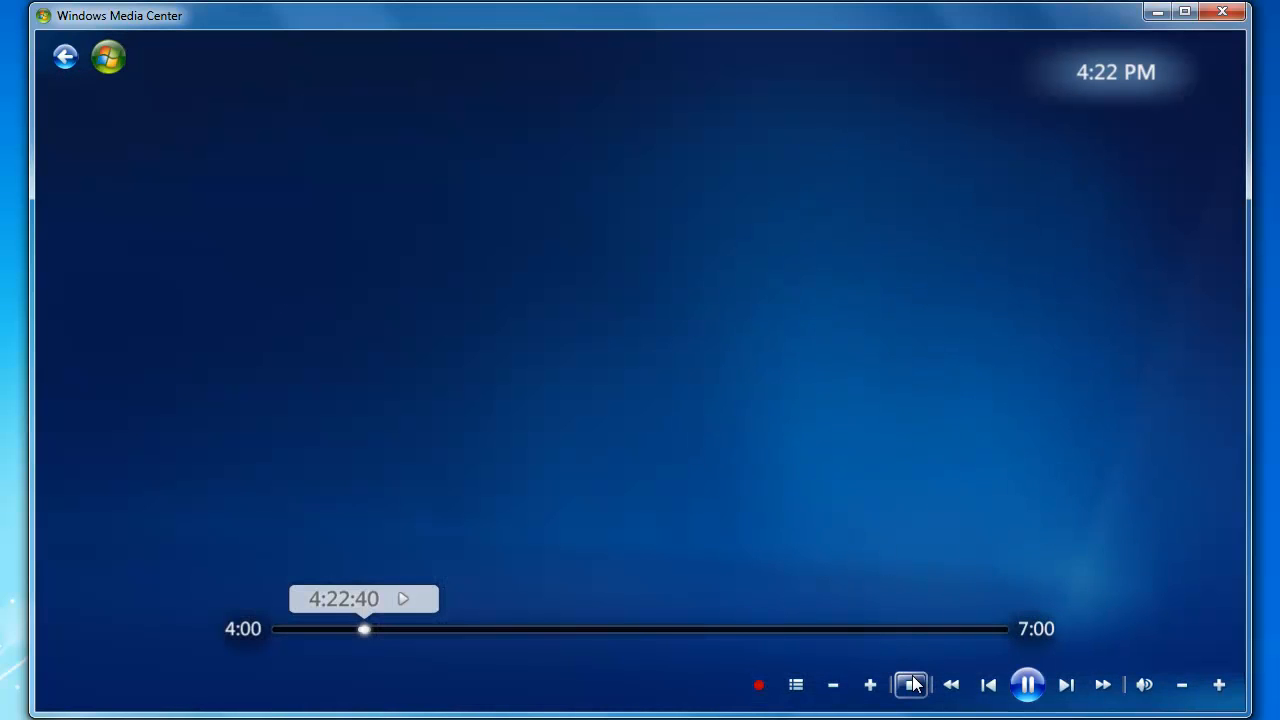